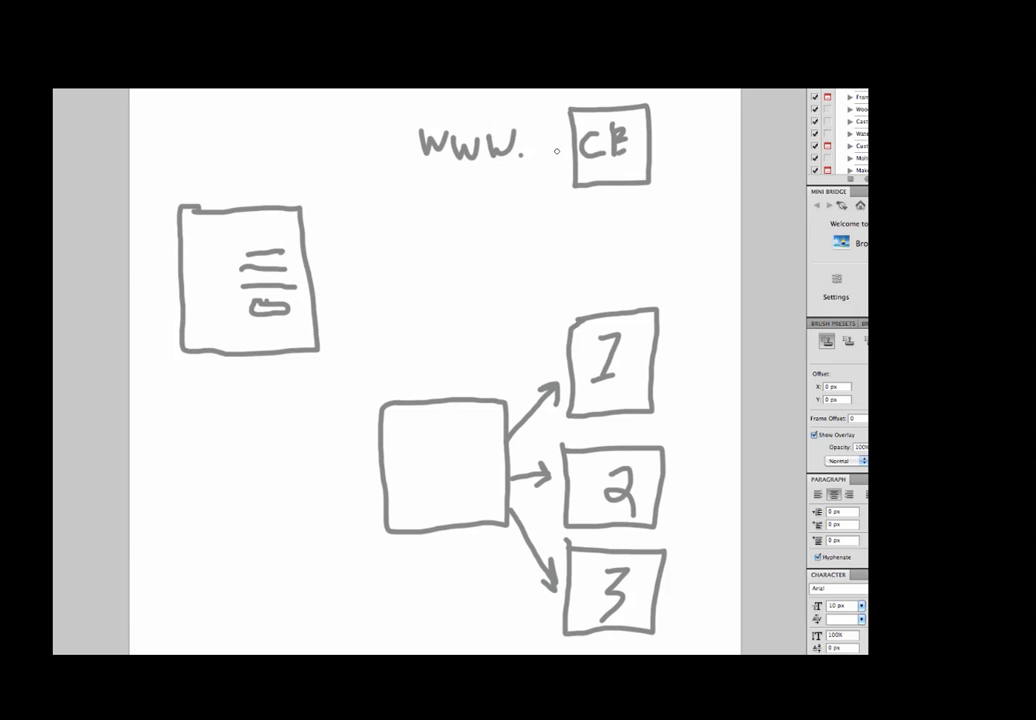
mouse_move(635, 161)
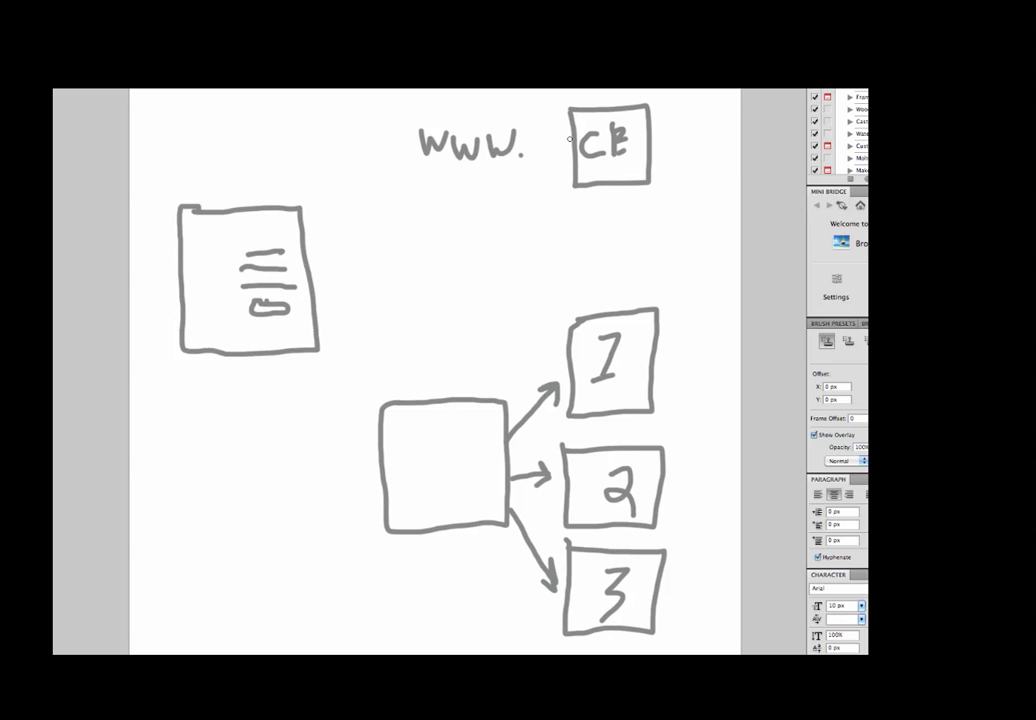
mouse_move(568, 141)
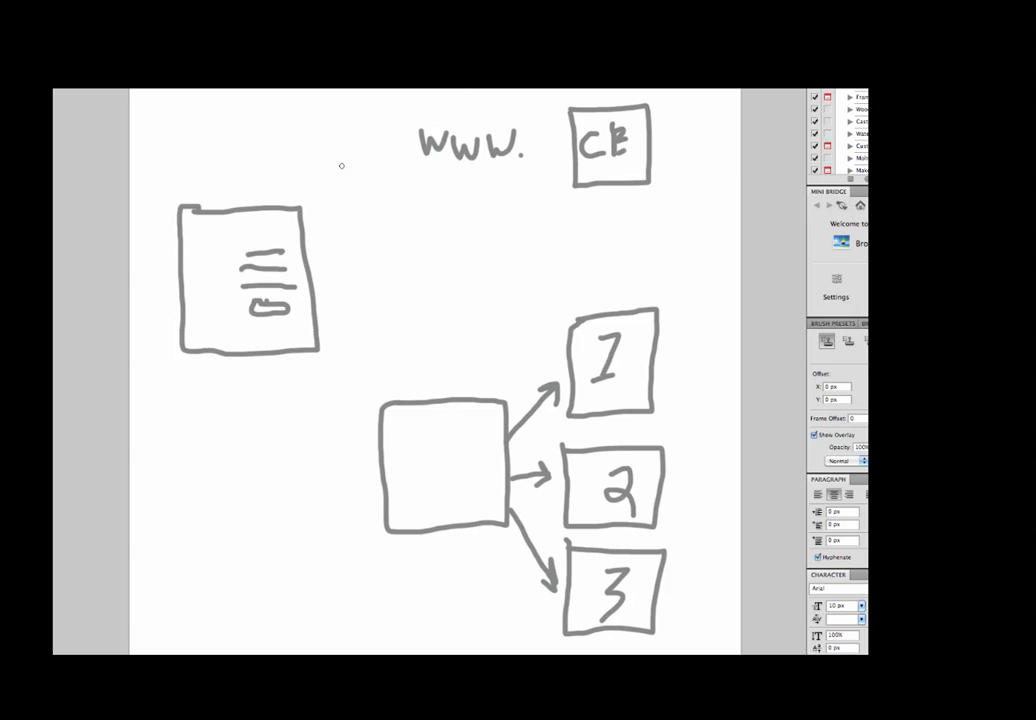
mouse_move(394, 137)
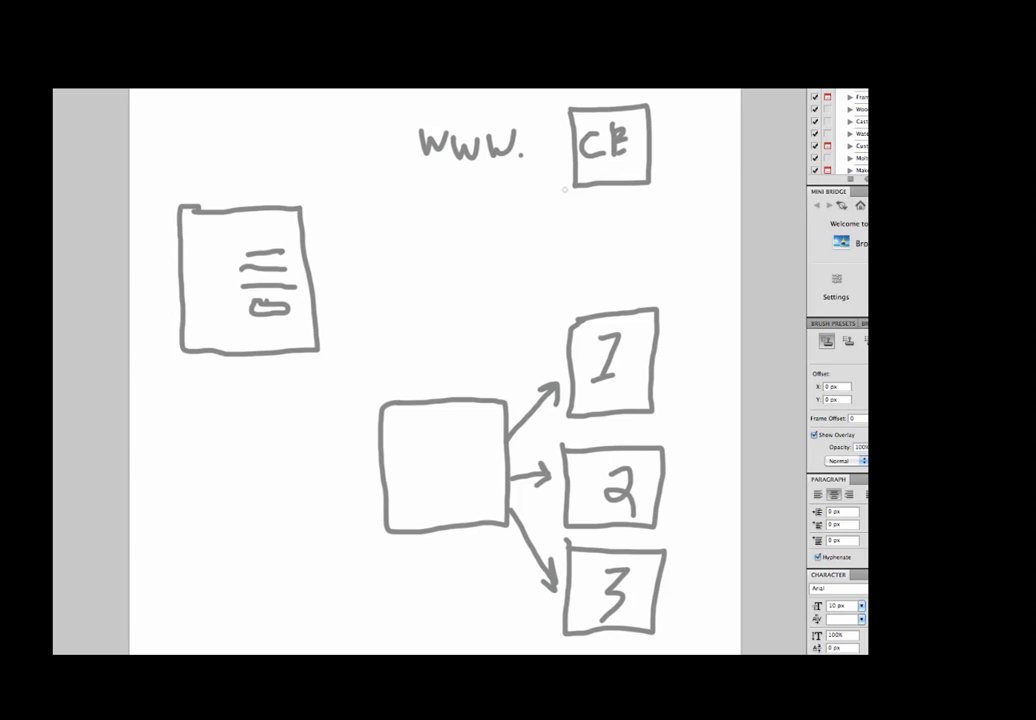
mouse_move(526, 352)
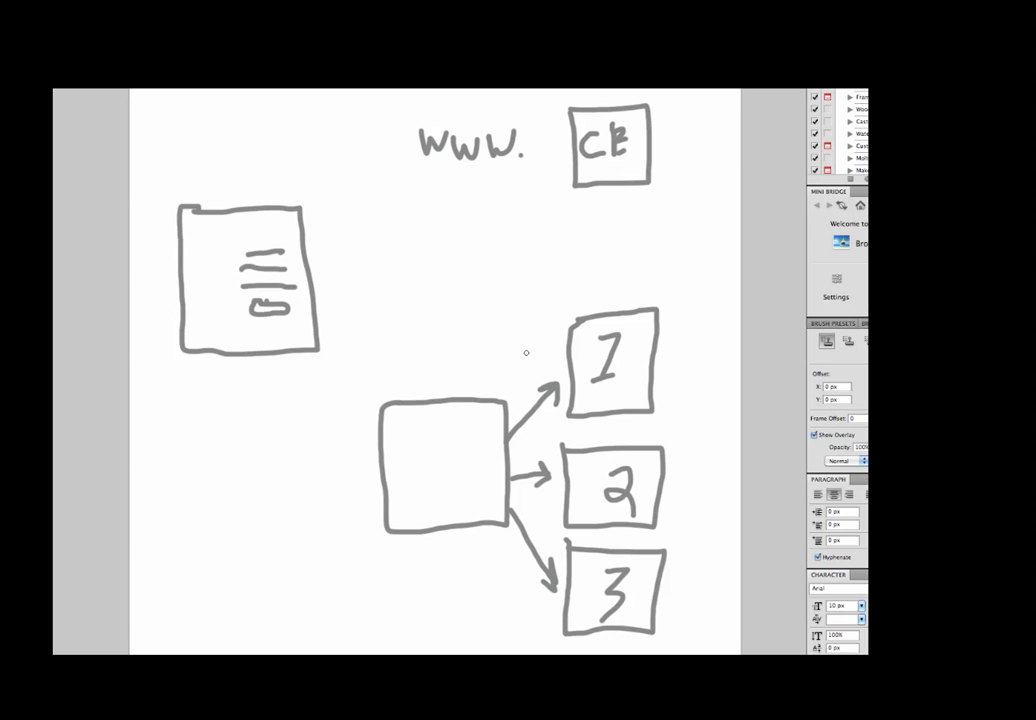
mouse_move(497, 469)
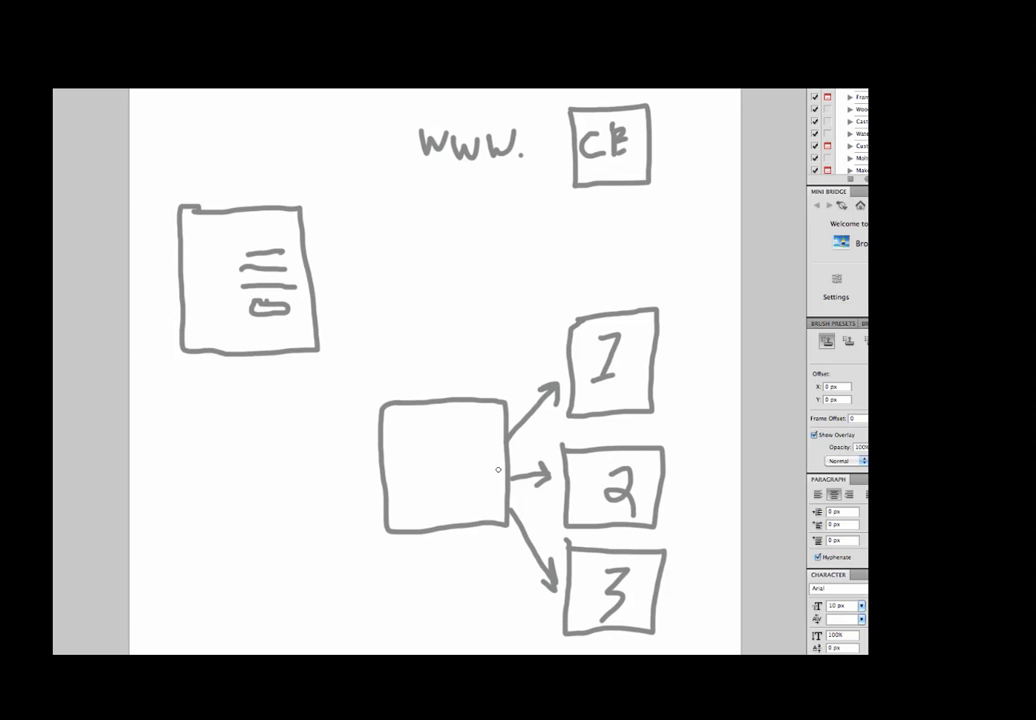
mouse_move(541, 534)
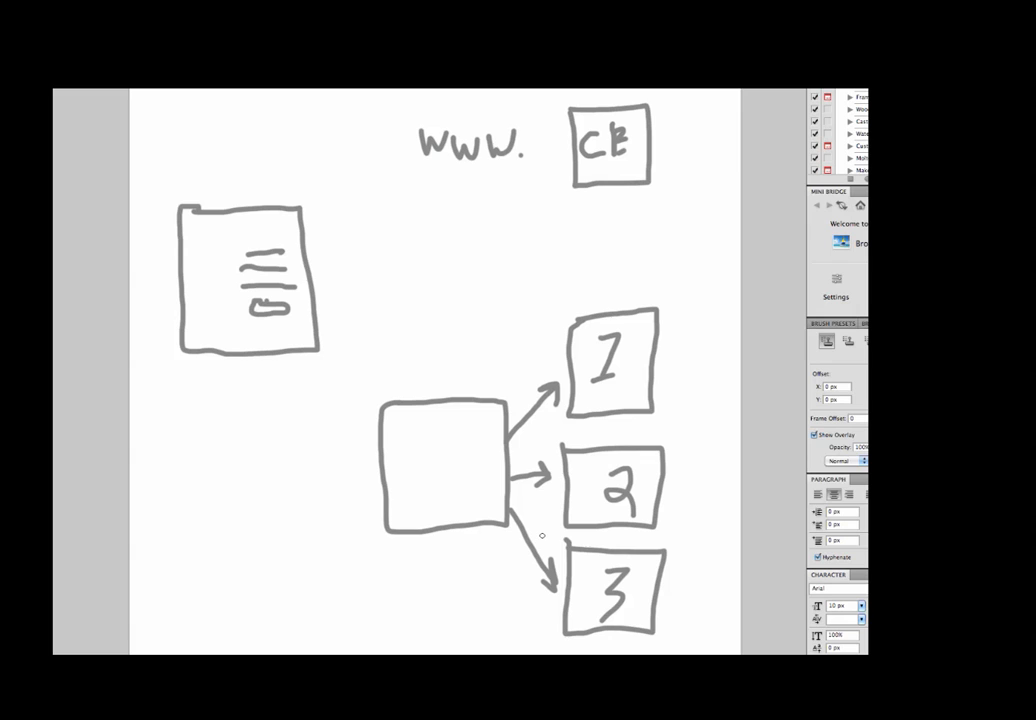
mouse_move(344, 246)
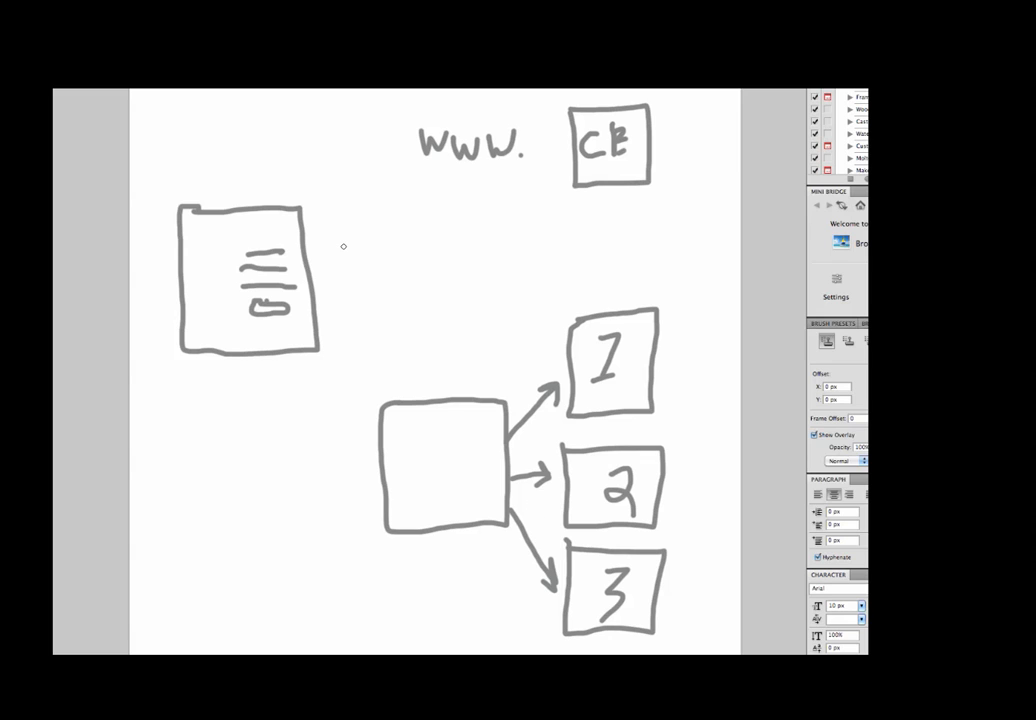
mouse_move(328, 127)
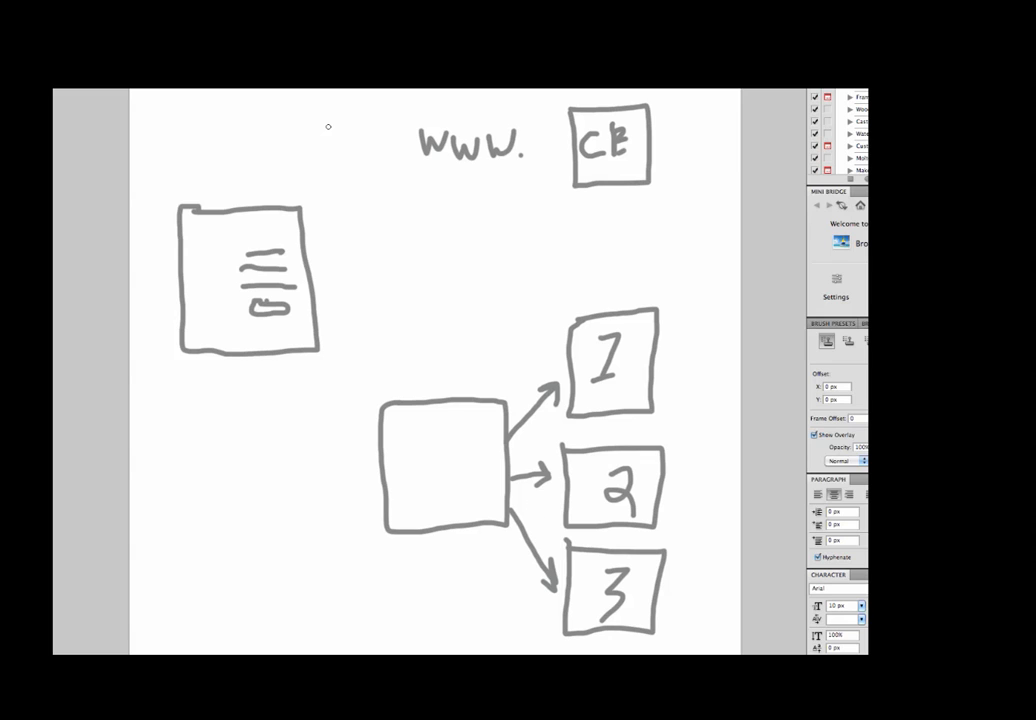
mouse_move(265, 216)
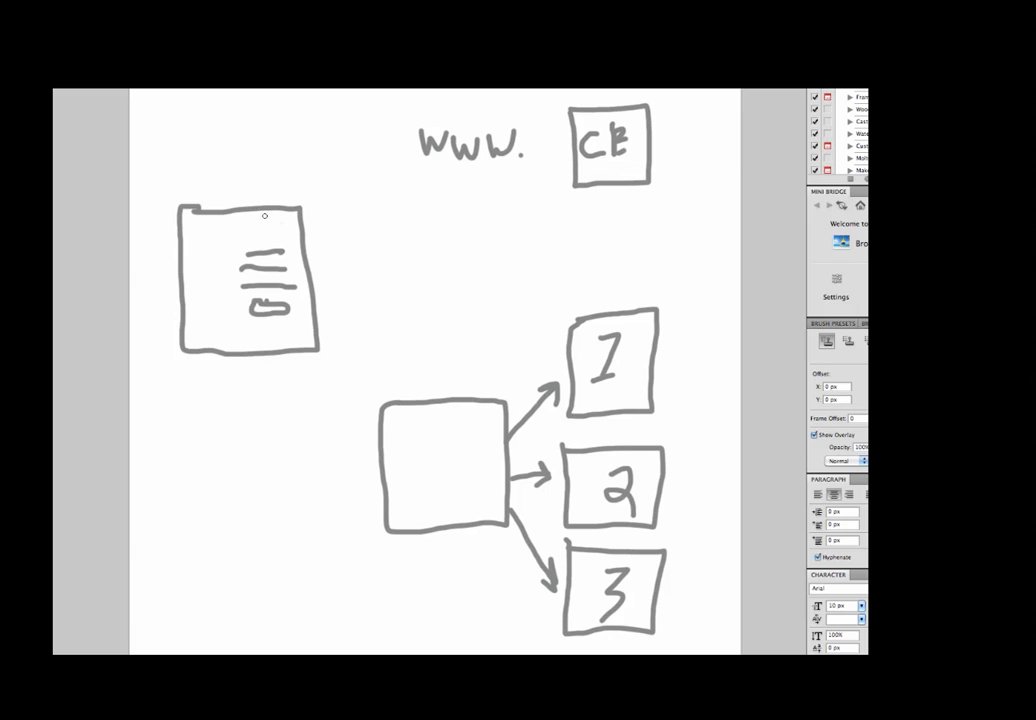
mouse_move(561, 171)
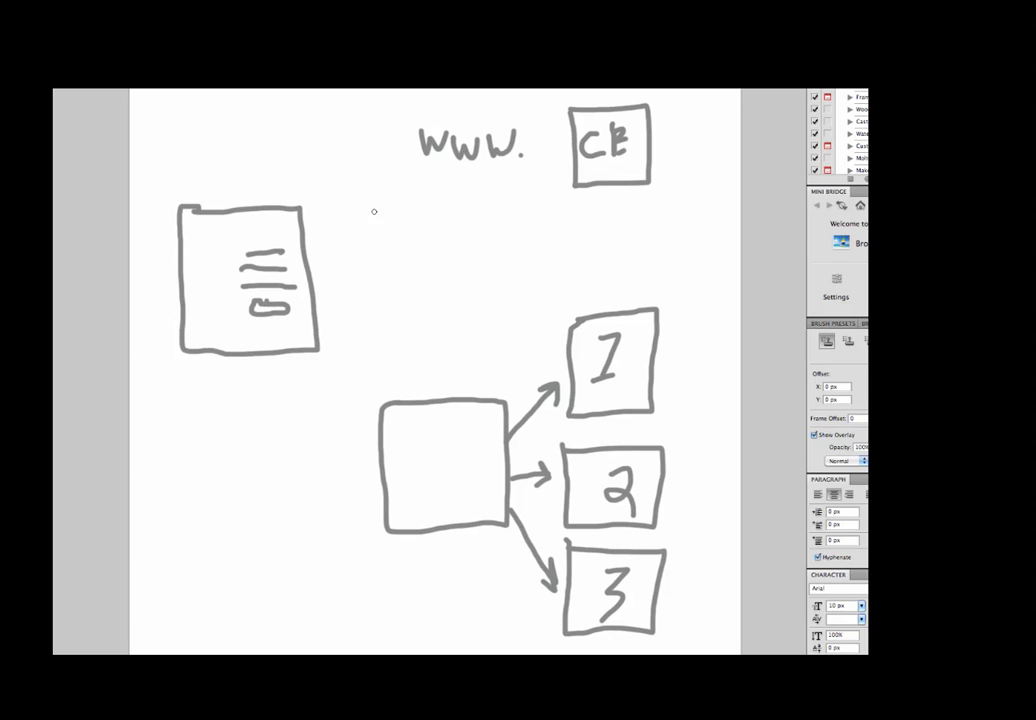
mouse_move(281, 326)
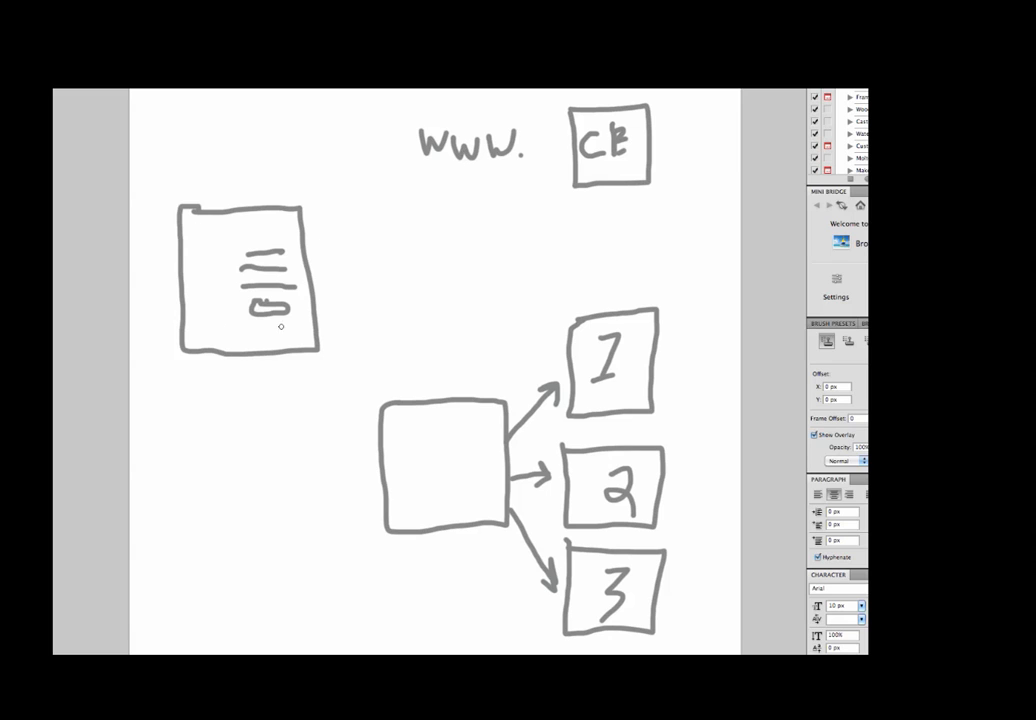
mouse_move(191, 256)
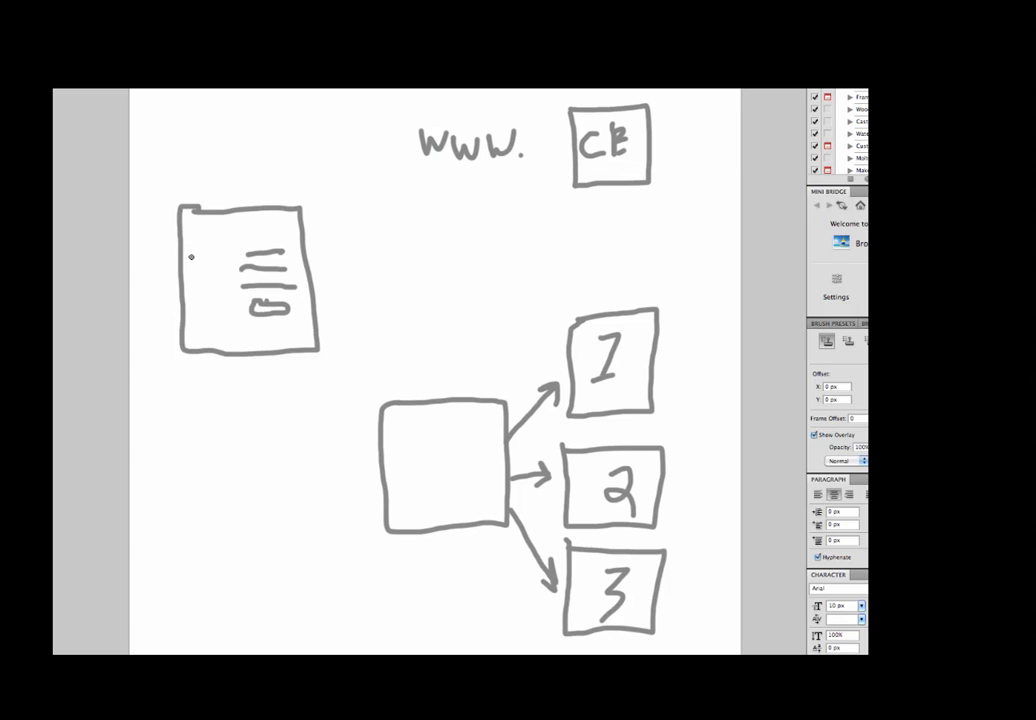
- Sketch a small mark in the landing page and a curved arrow up to the CB box
left_click_drag(205, 255, 200, 285)
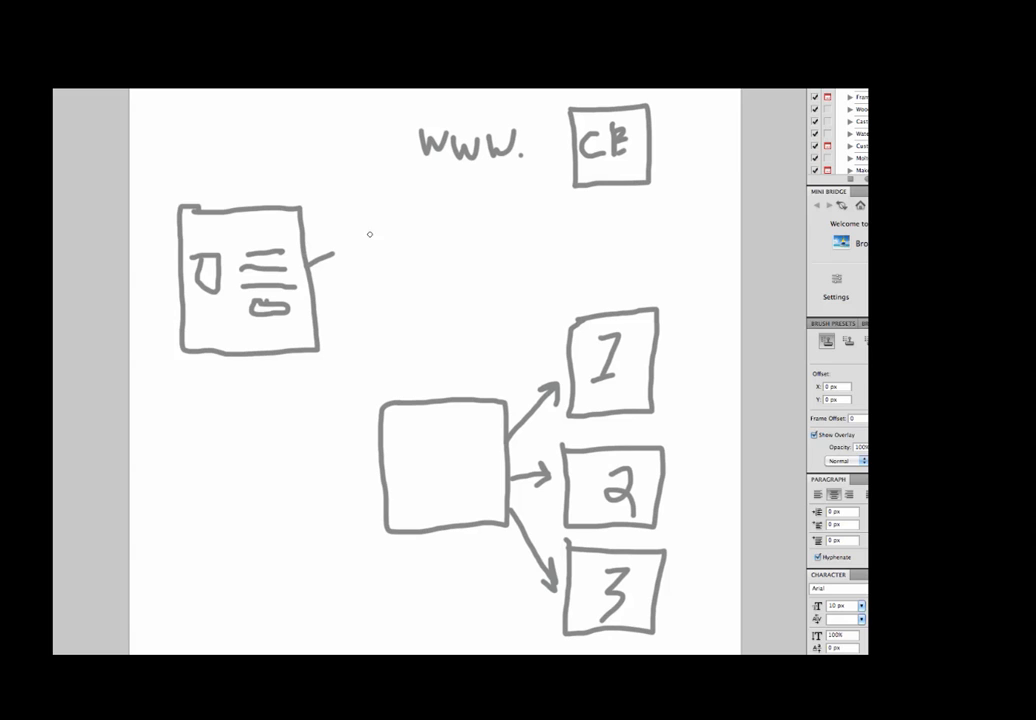
left_click_drag(336, 253, 552, 173)
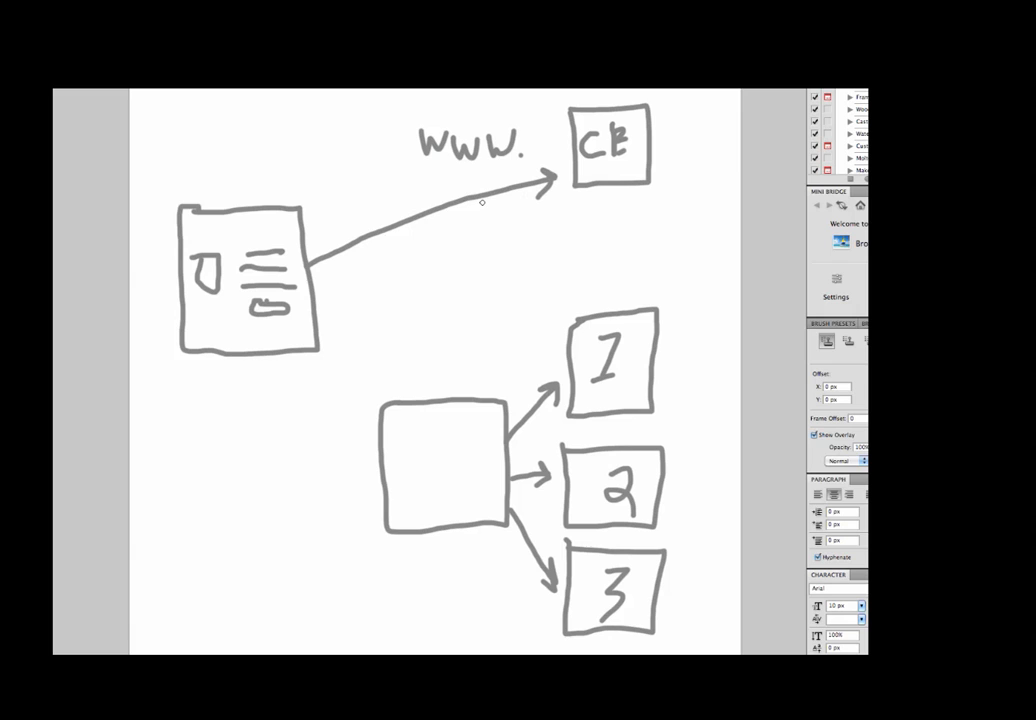
mouse_move(253, 219)
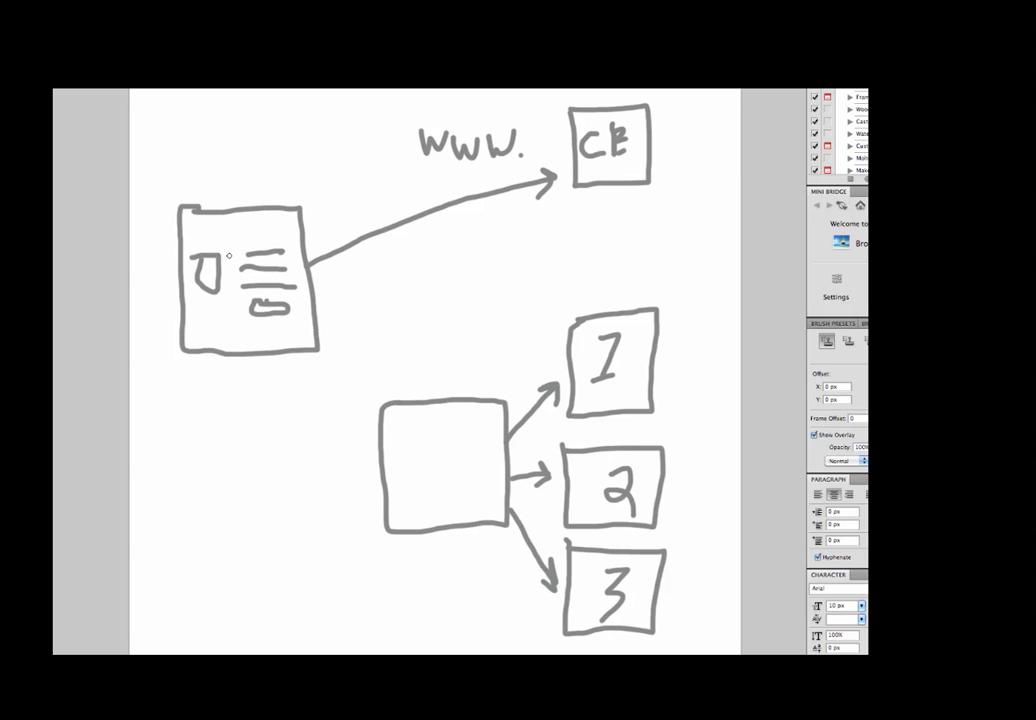
mouse_move(253, 298)
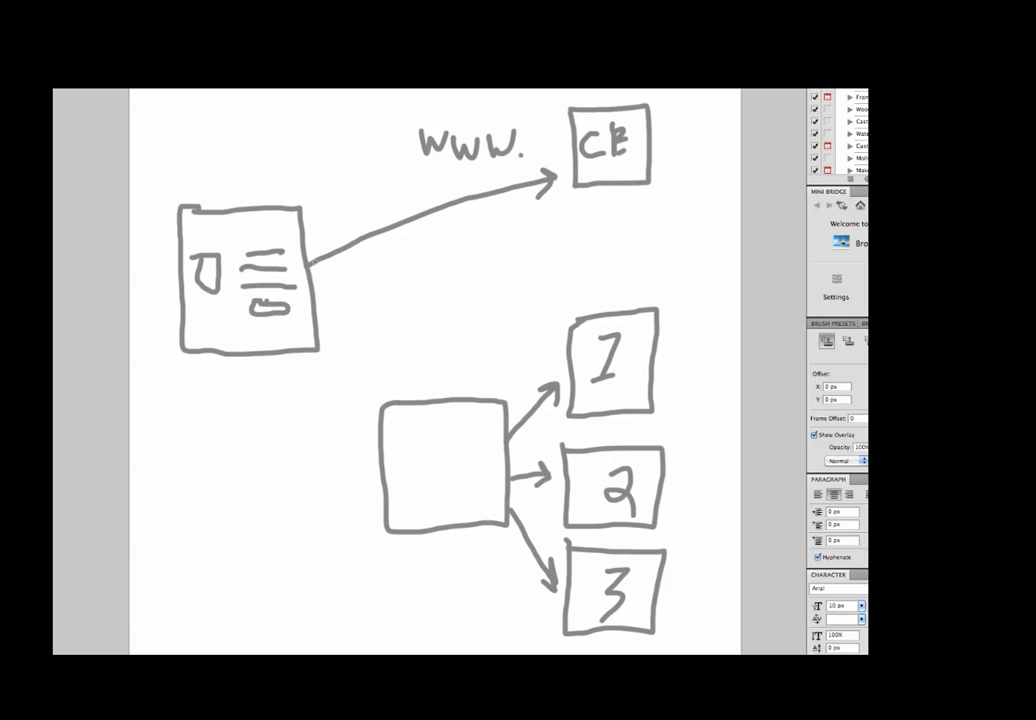
- Draw a bent arrow from the landing page into the middle box and add list lines inside
left_click_drag(315, 267, 405, 263)
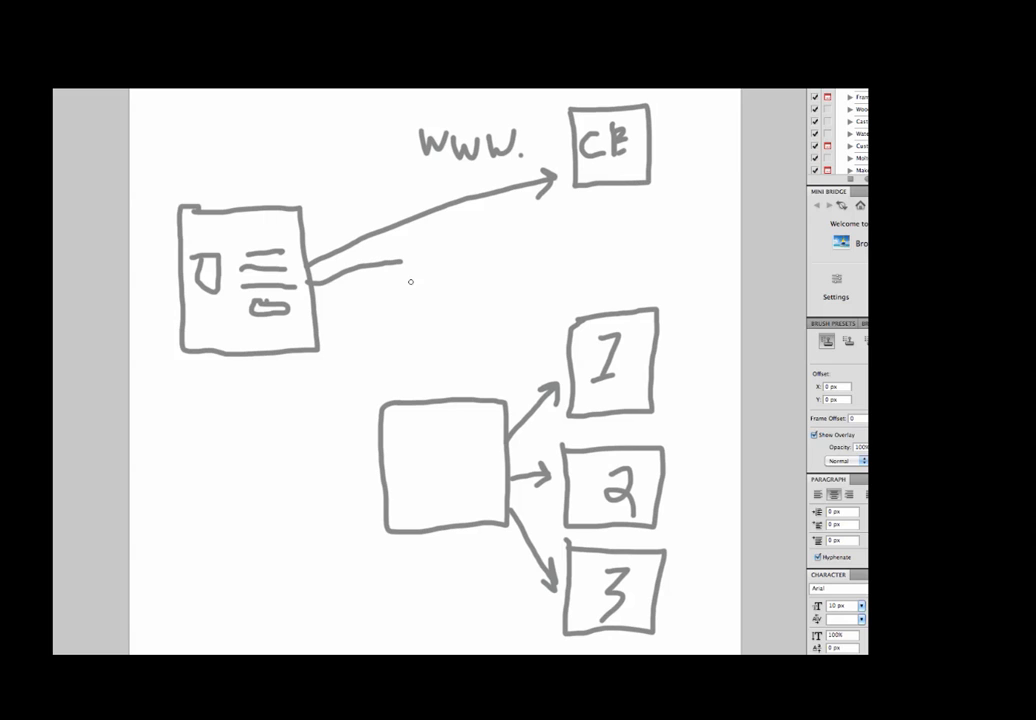
left_click_drag(405, 270, 435, 390)
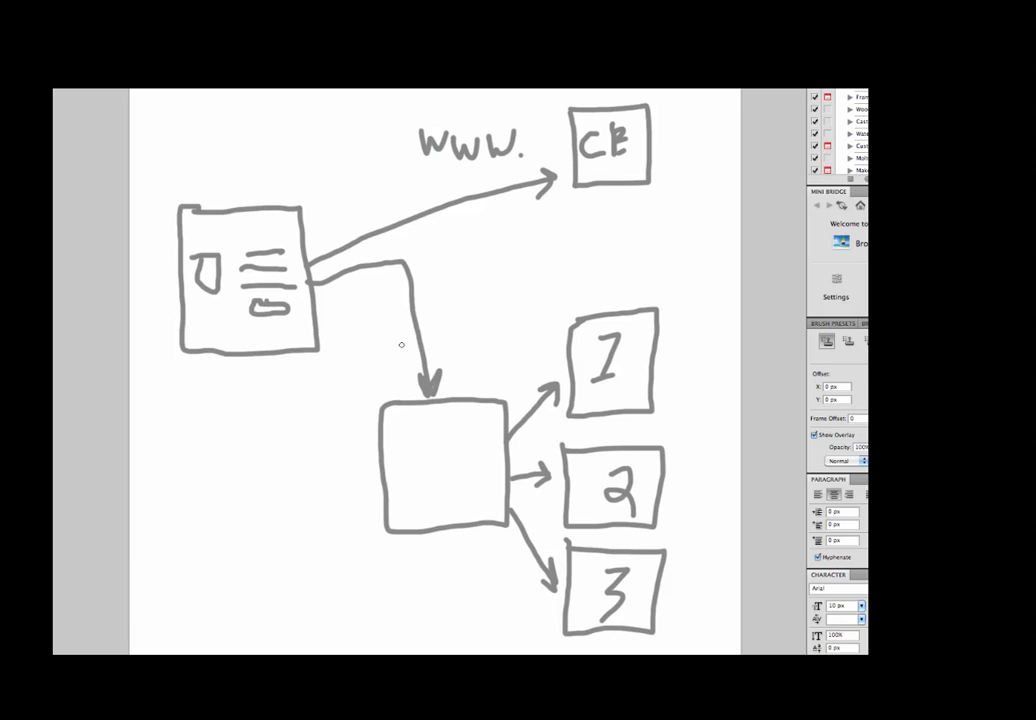
mouse_move(395, 423)
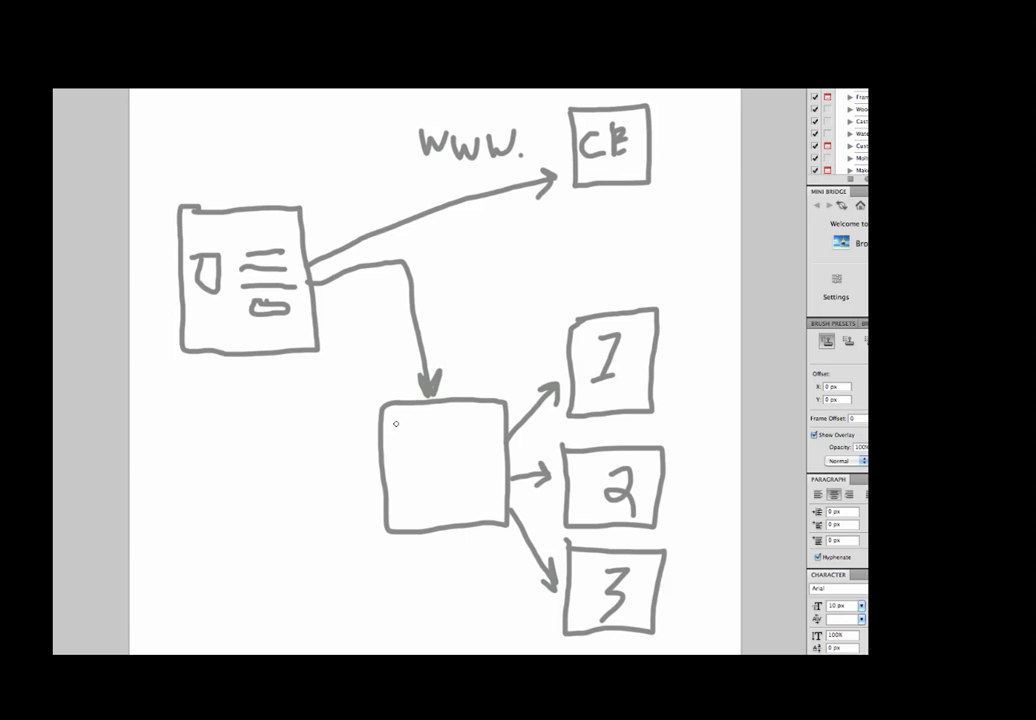
left_click_drag(395, 418, 460, 433)
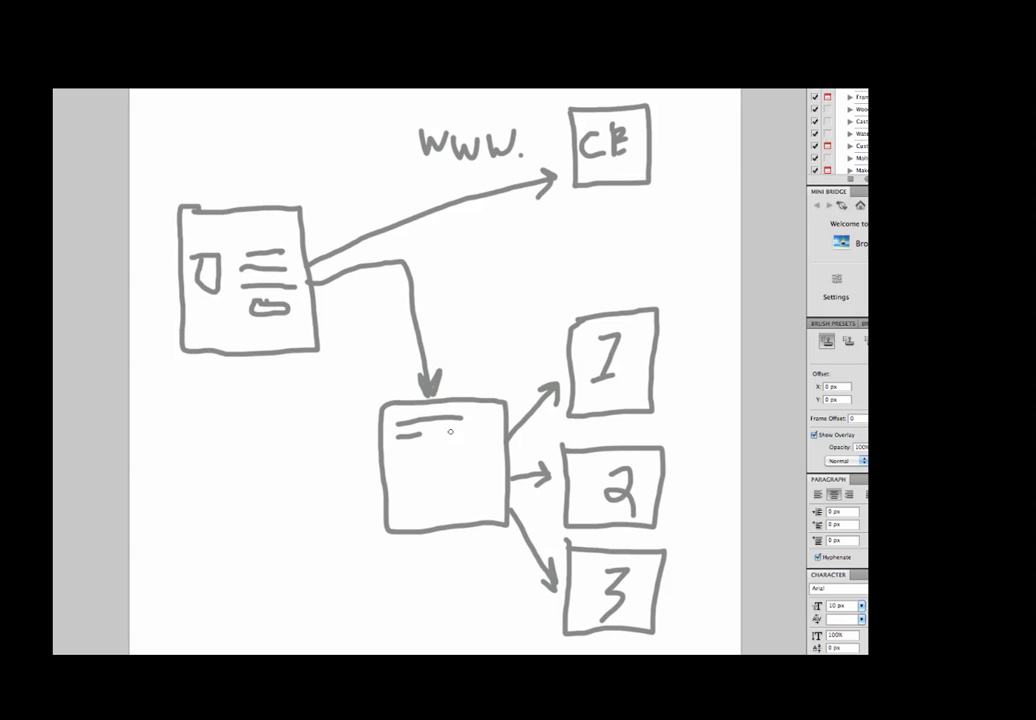
left_click_drag(400, 430, 450, 450)
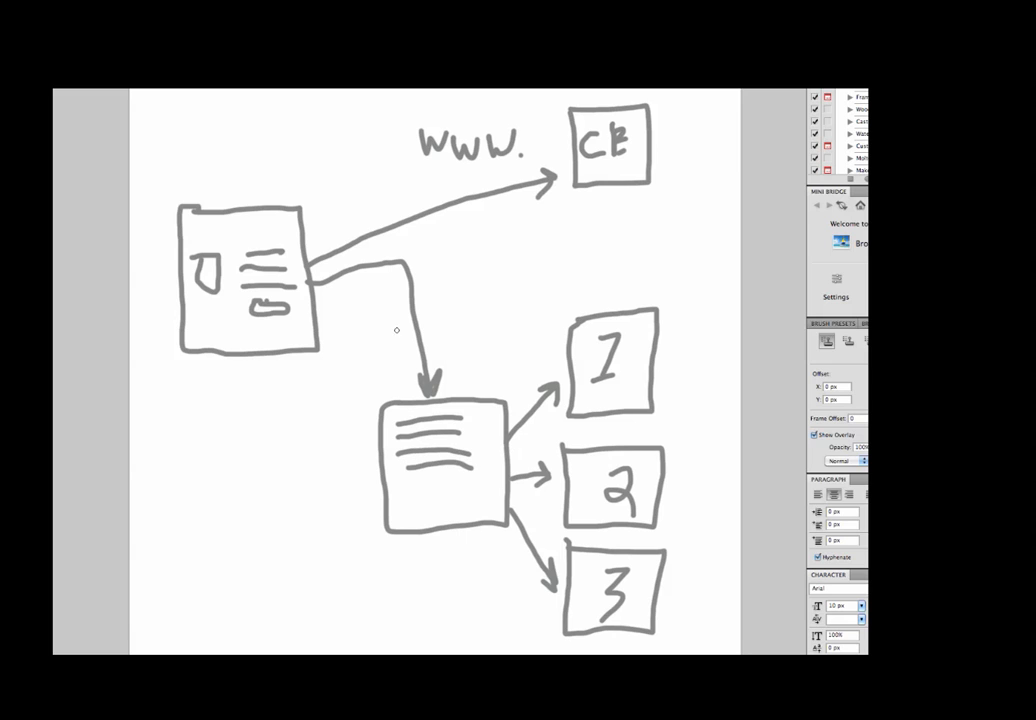
mouse_move(571, 188)
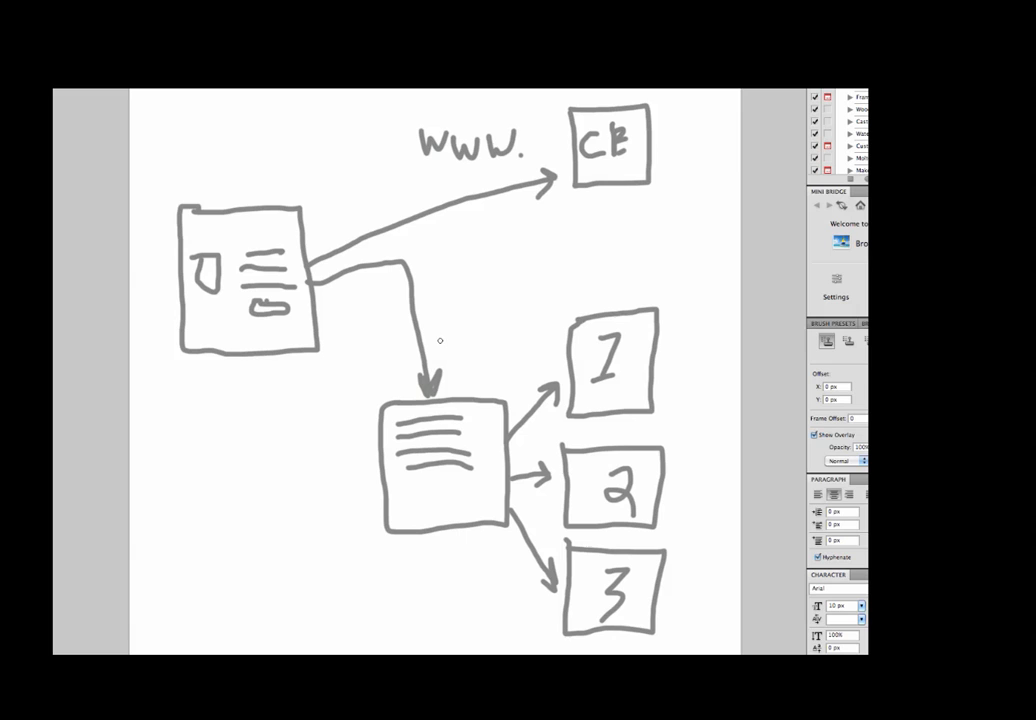
mouse_move(454, 488)
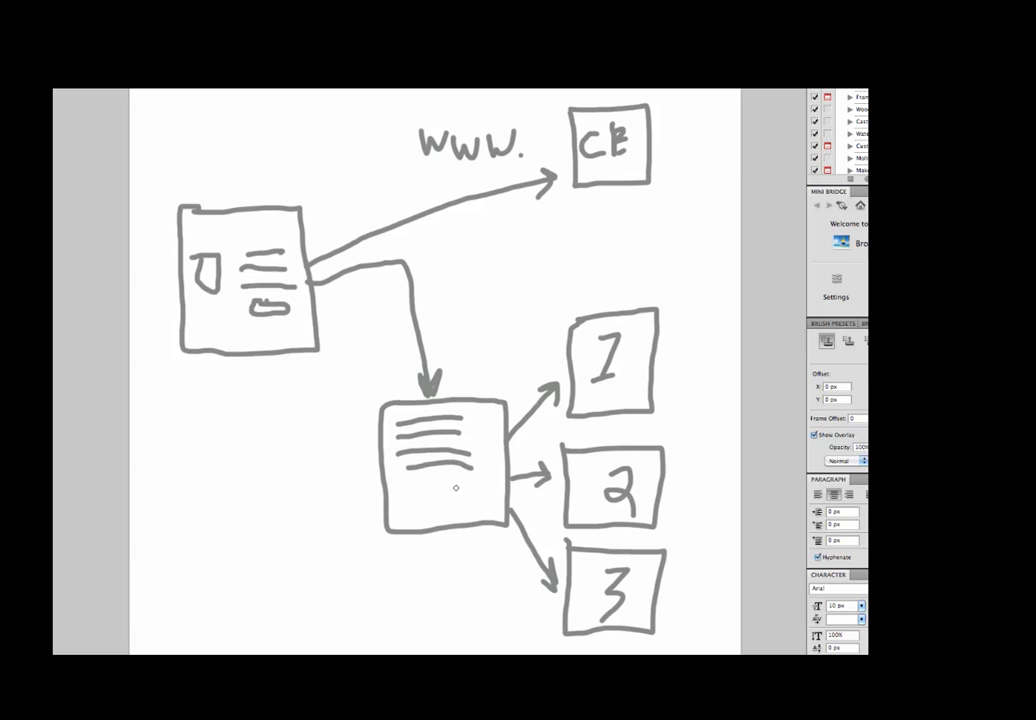
mouse_move(432, 520)
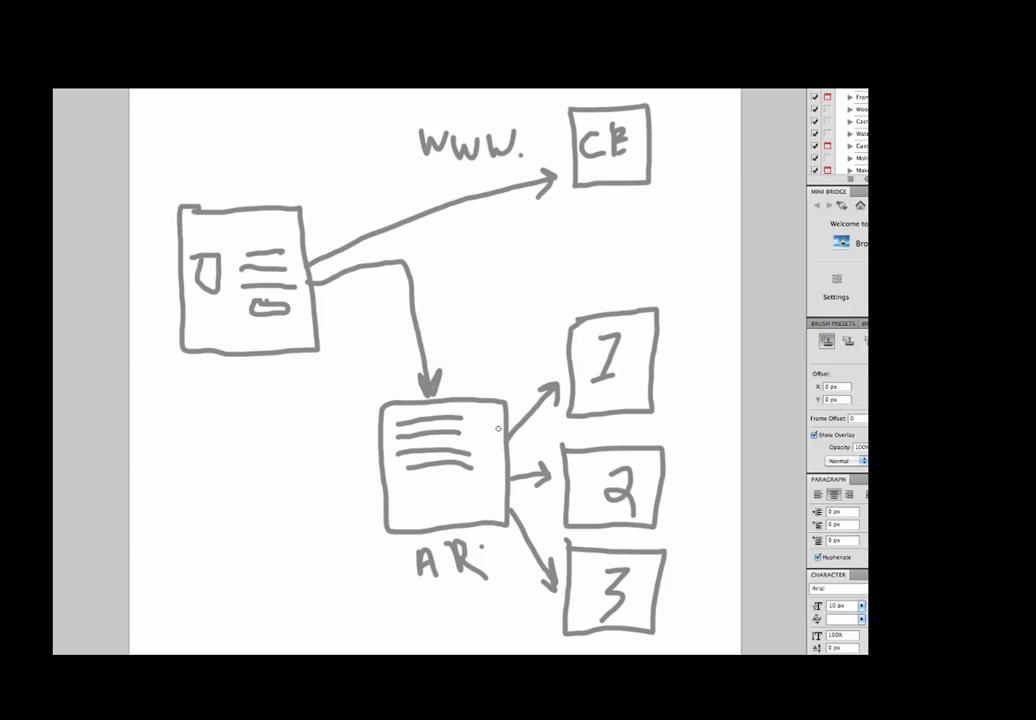
mouse_move(562, 167)
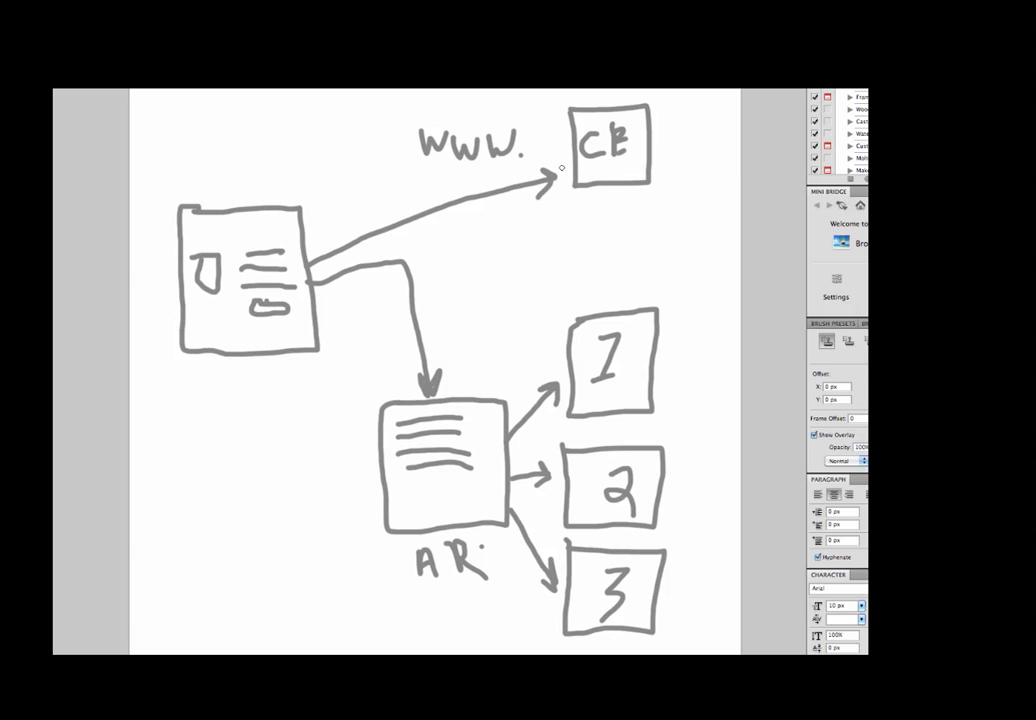
mouse_move(603, 94)
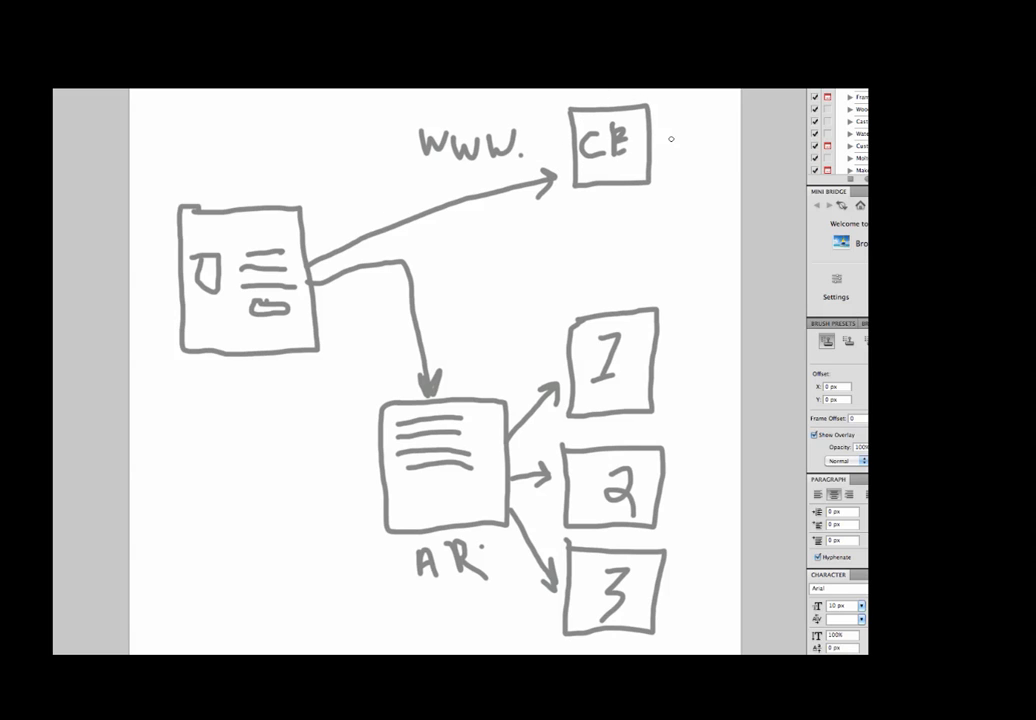
- Extend a short brush stroke off the right side of the CB box
left_click_drag(655, 148, 678, 148)
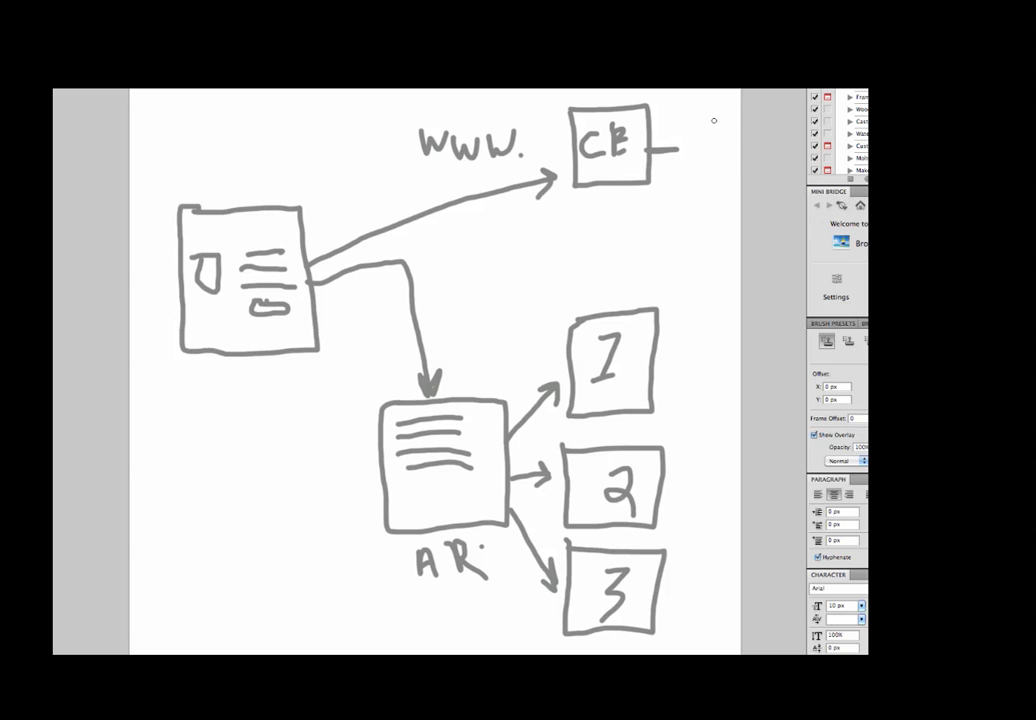
mouse_move(662, 187)
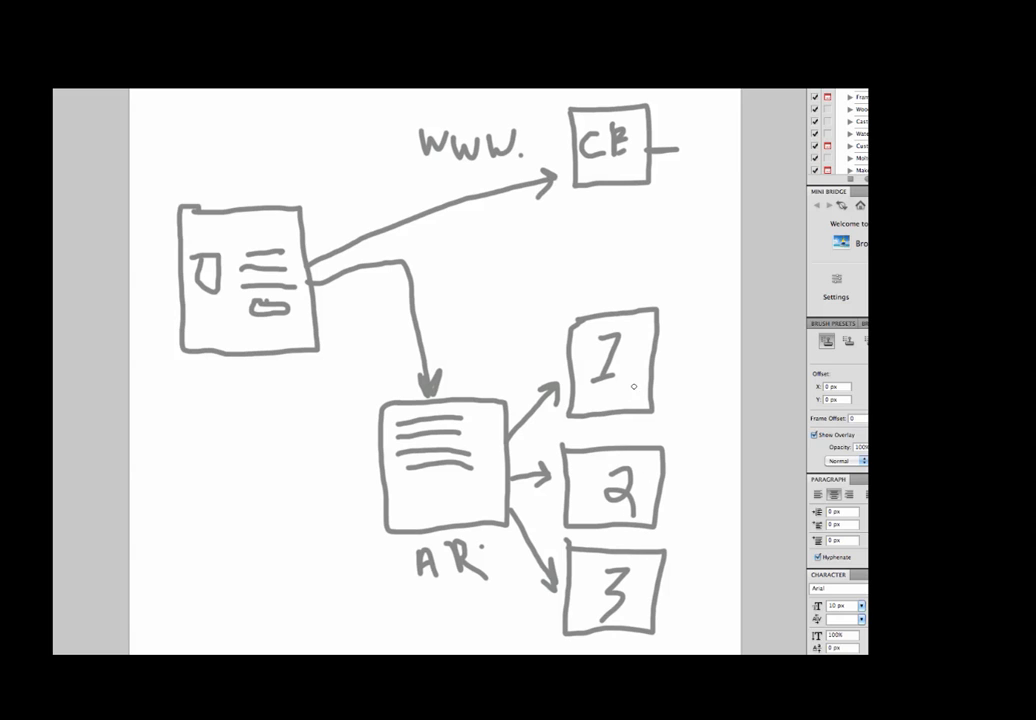
mouse_move(606, 343)
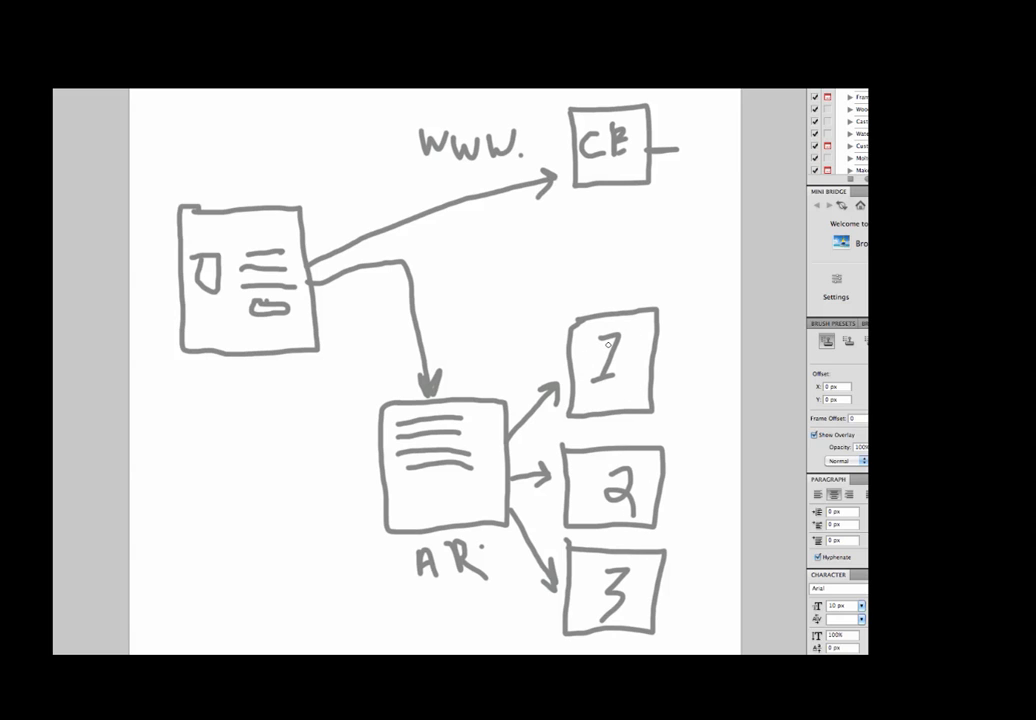
mouse_move(607, 482)
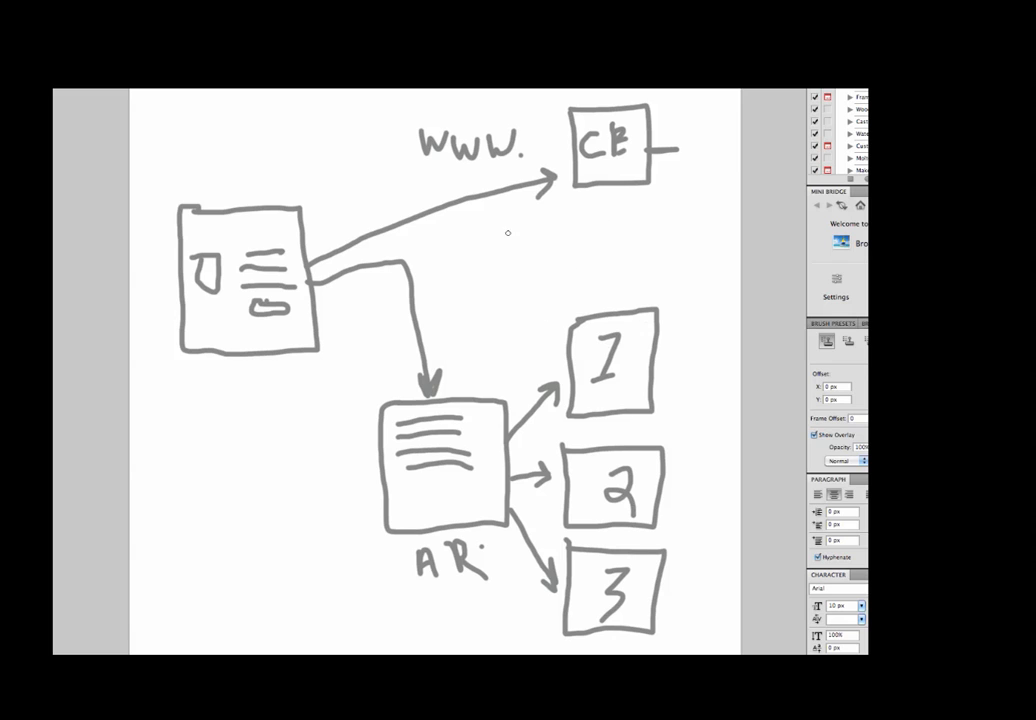
mouse_move(641, 415)
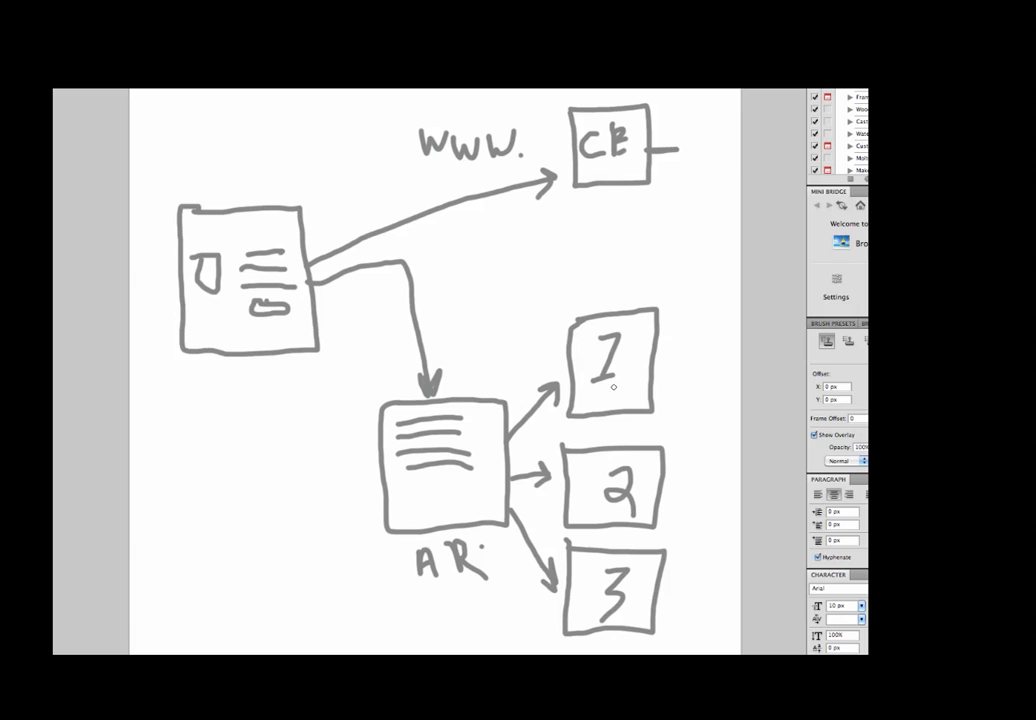
mouse_move(393, 373)
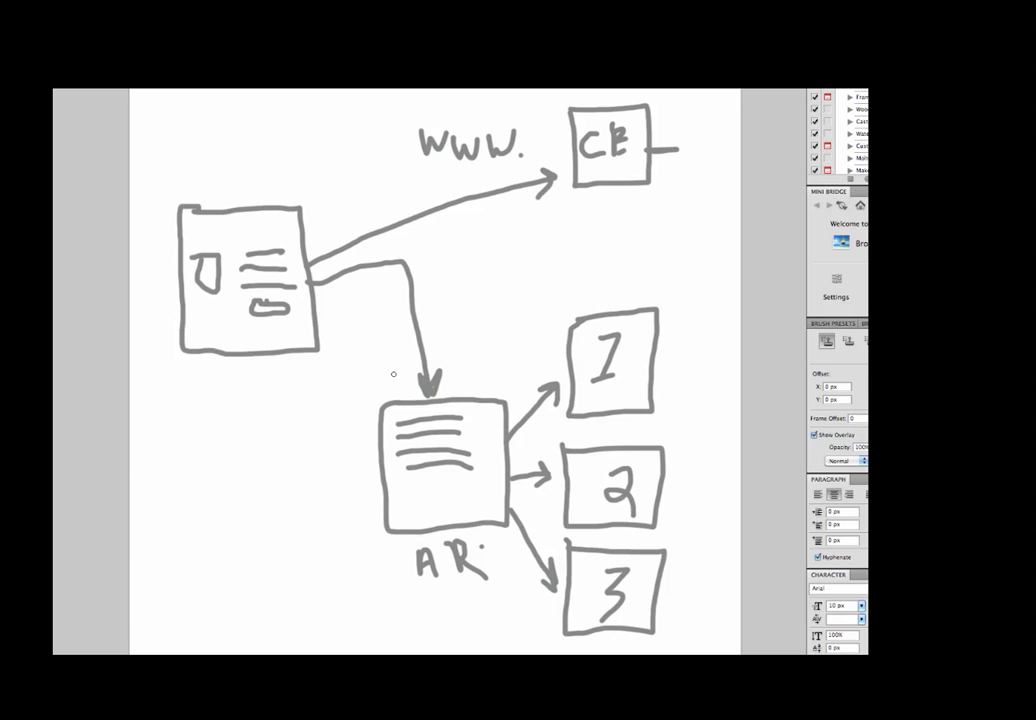
mouse_move(434, 269)
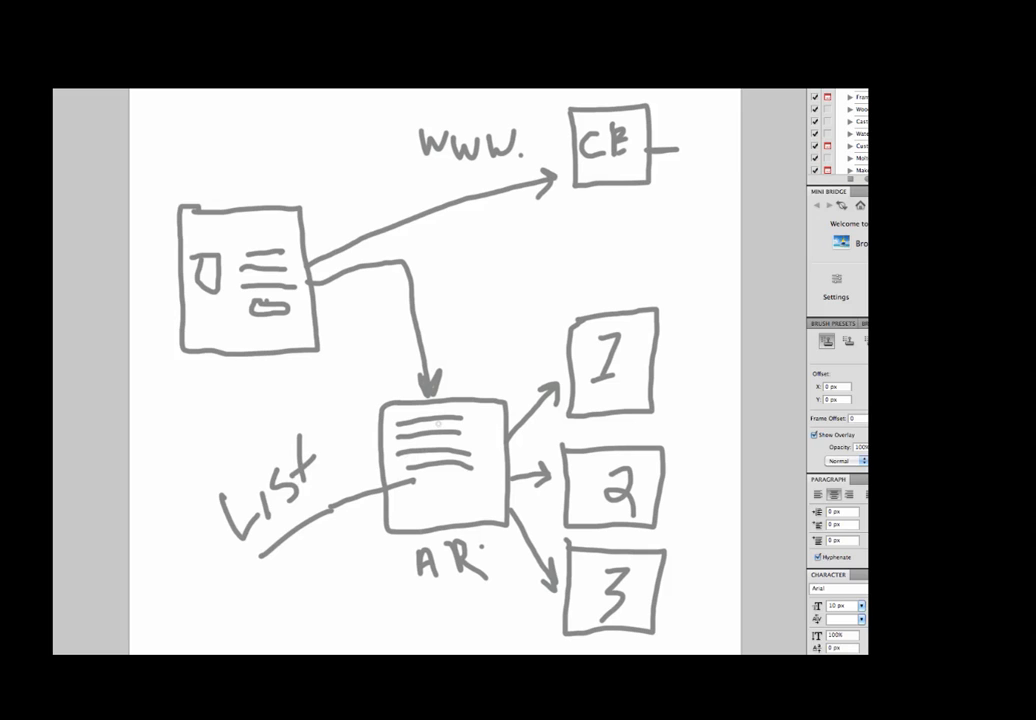
mouse_move(484, 413)
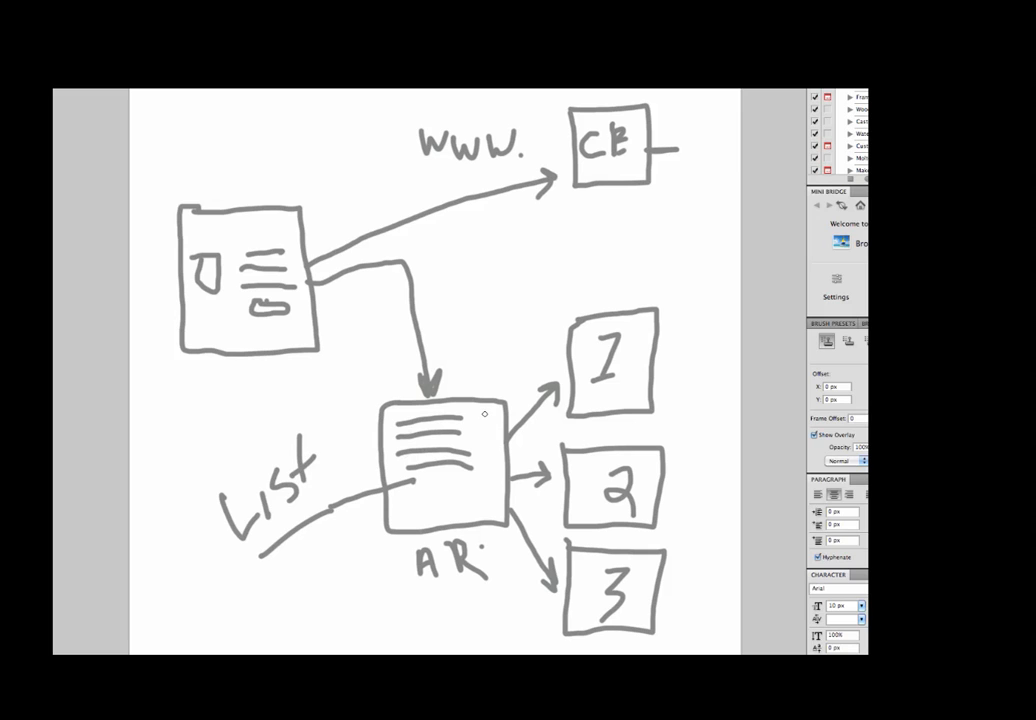
mouse_move(413, 438)
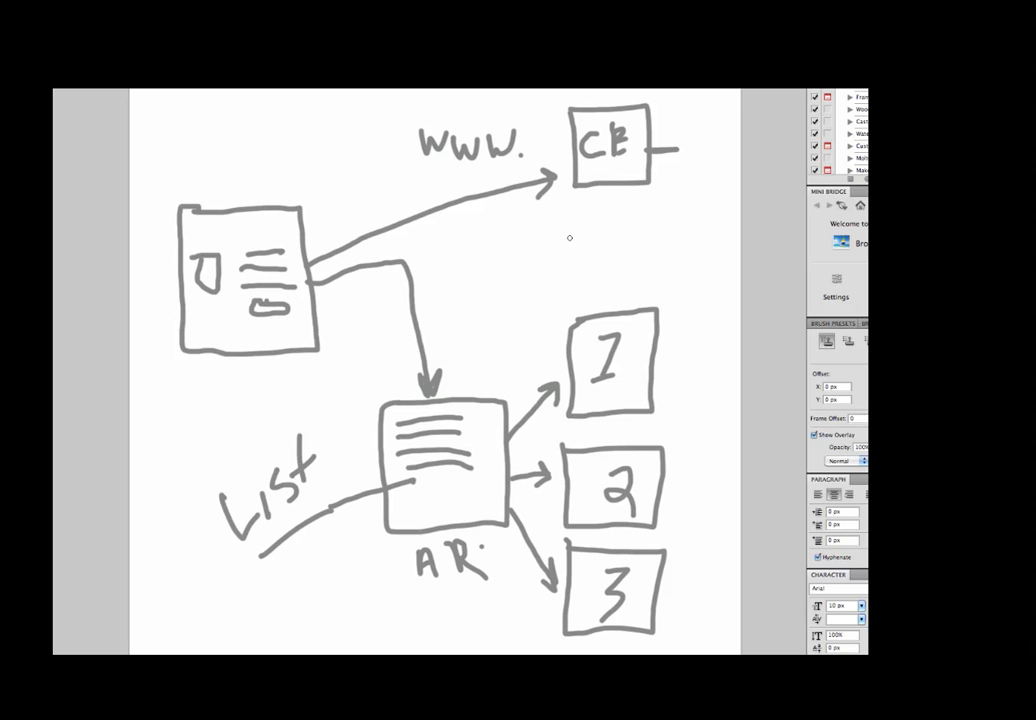
mouse_move(563, 366)
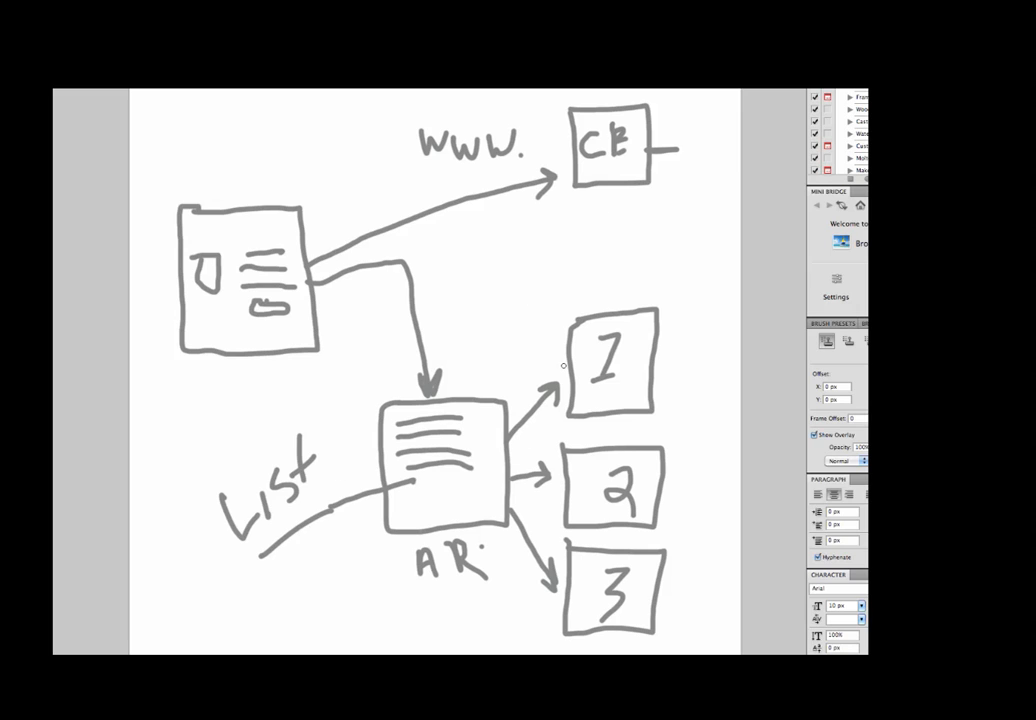
mouse_move(397, 457)
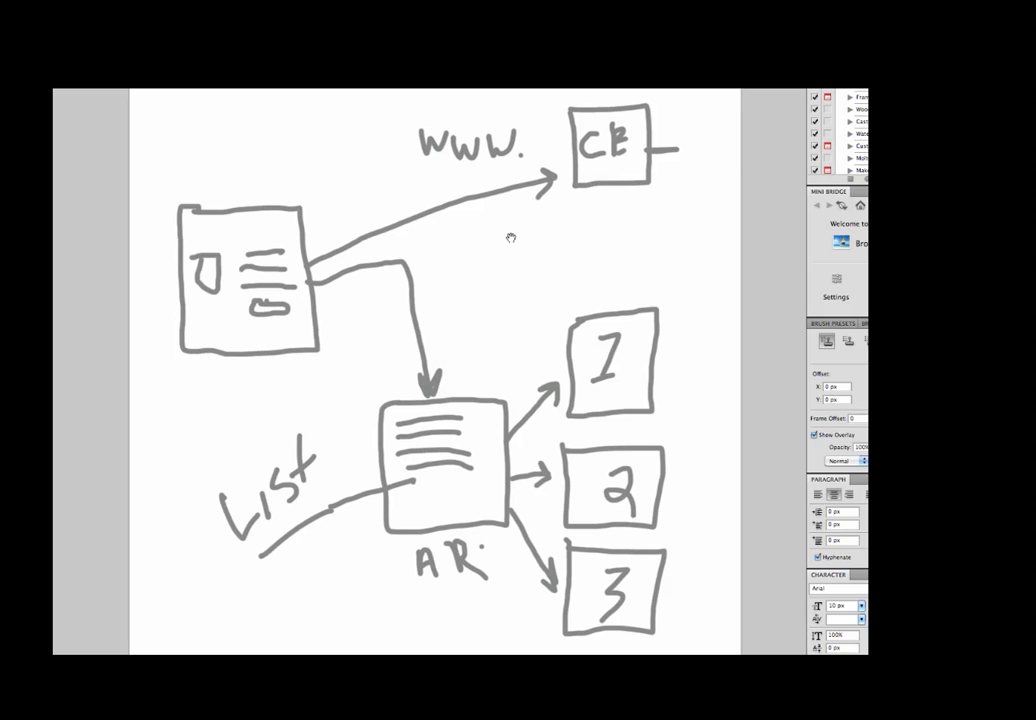
mouse_move(348, 381)
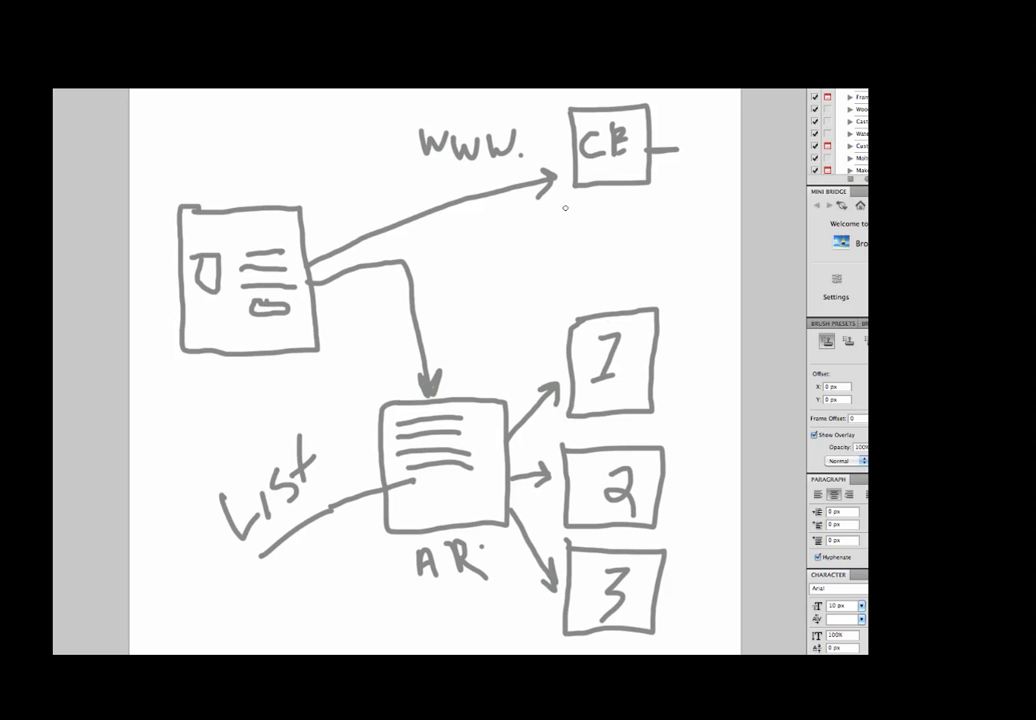
mouse_move(348, 411)
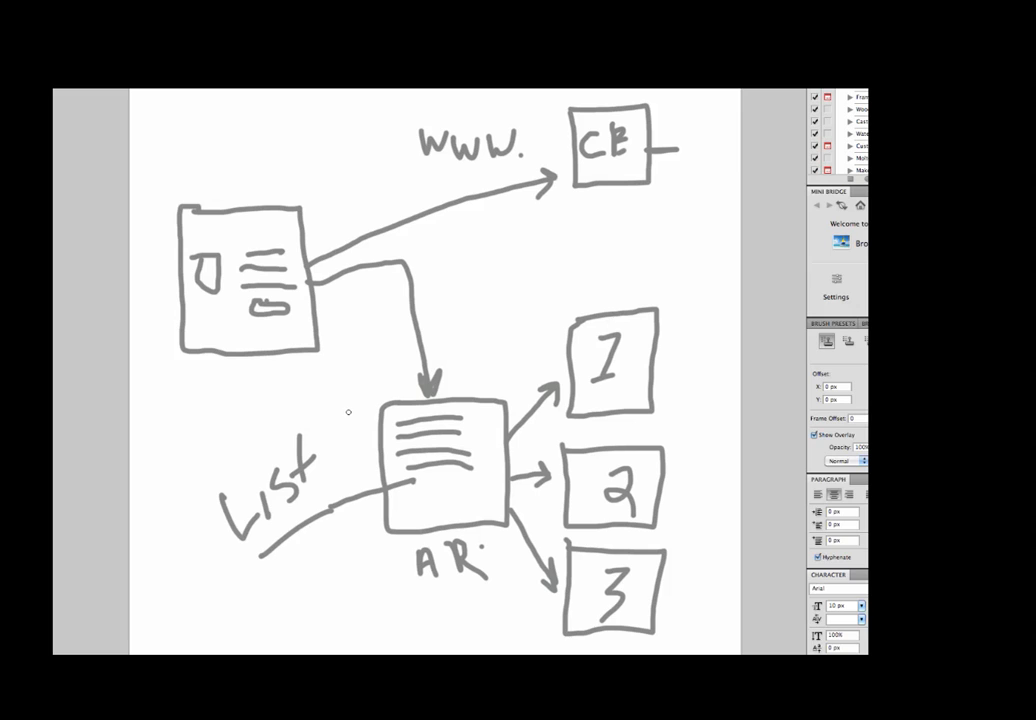
mouse_move(554, 400)
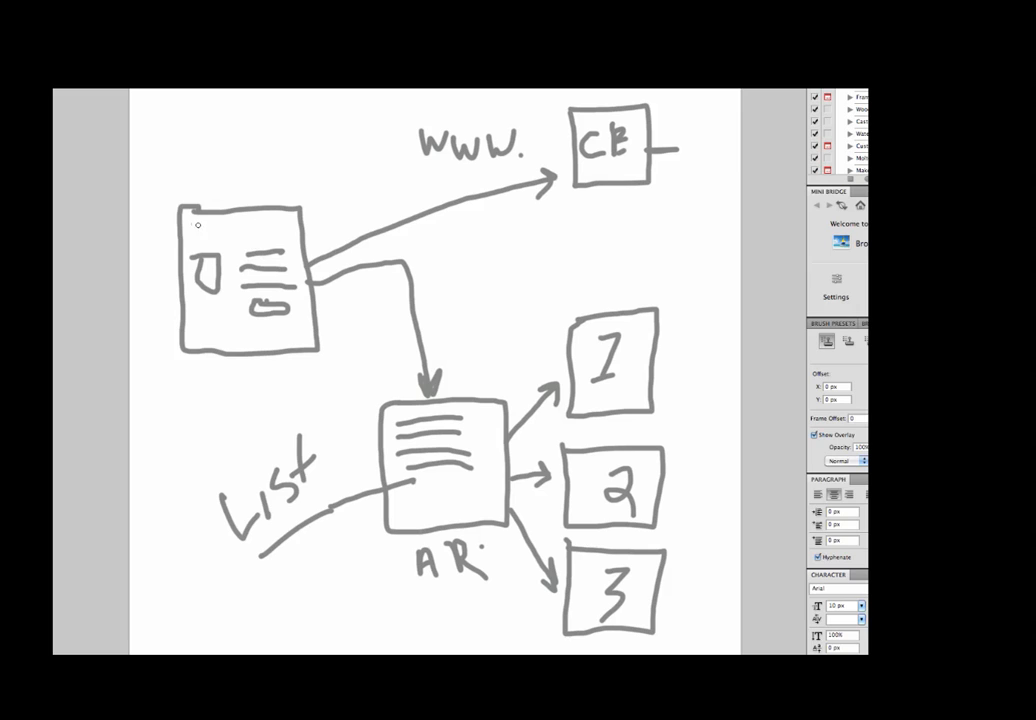
- Brush a horizontal header bar across the top of the landing page sketch
left_click_drag(192, 226, 294, 226)
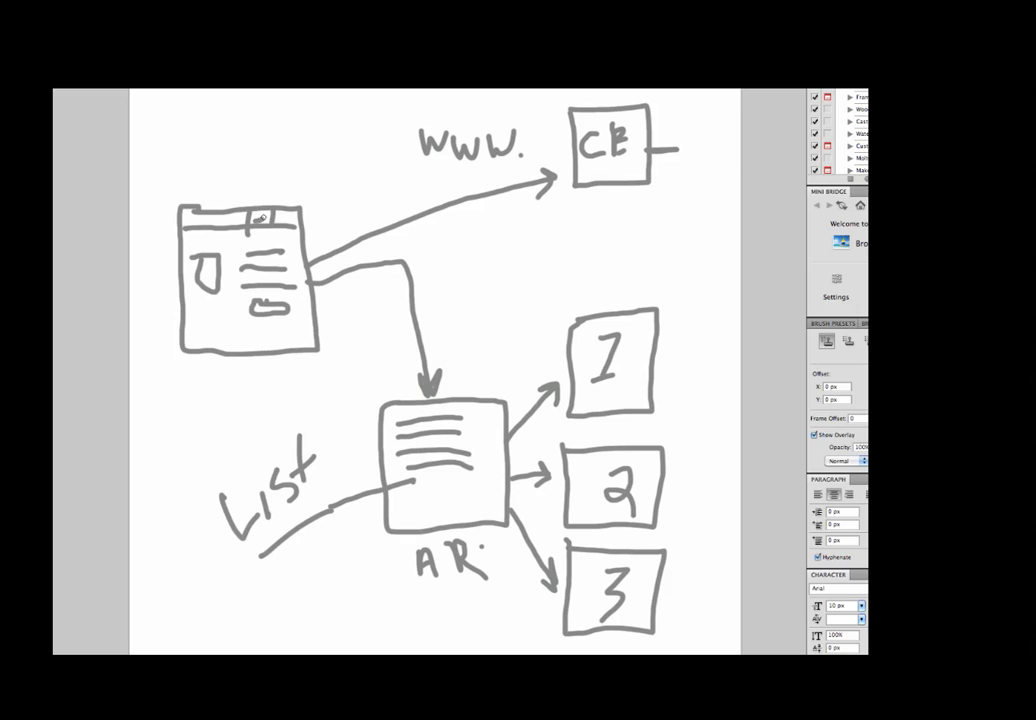
mouse_move(264, 181)
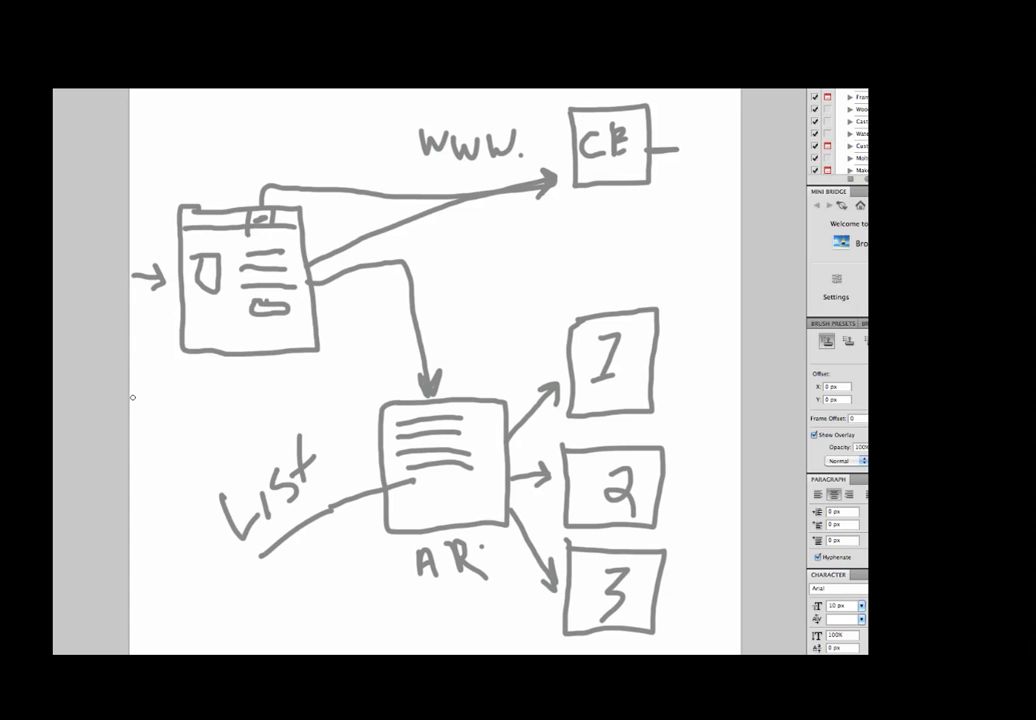
mouse_move(145, 410)
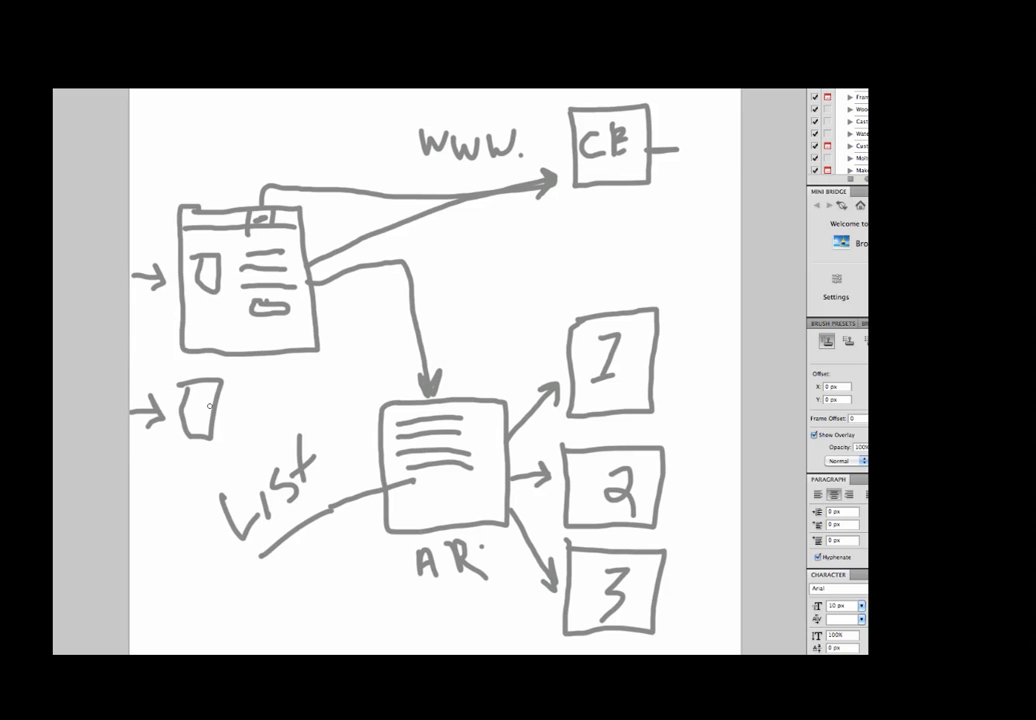
- Sketch a second incoming arrow with a figure, plus an arrow and person feeding the List
left_click_drag(210, 400, 240, 425)
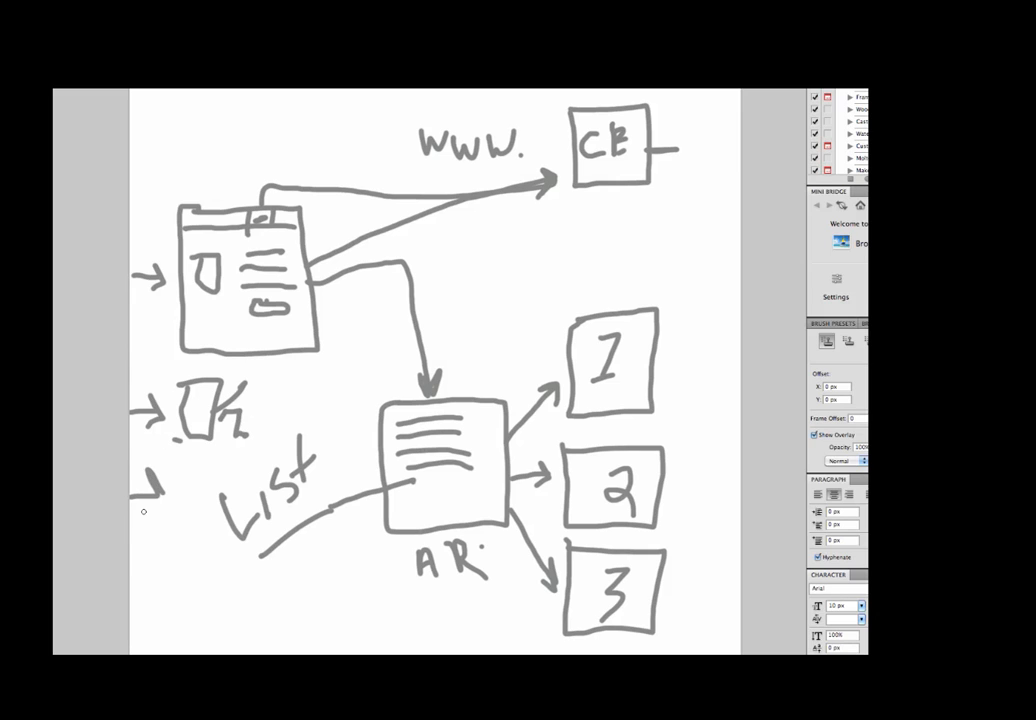
left_click_drag(175, 505, 195, 475)
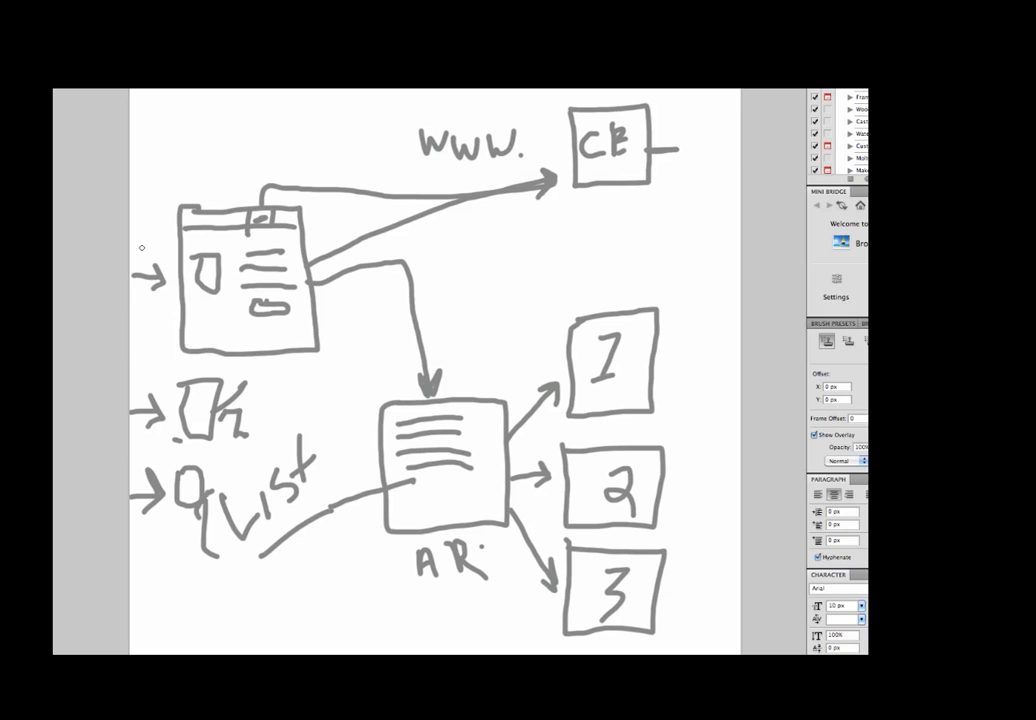
mouse_move(160, 479)
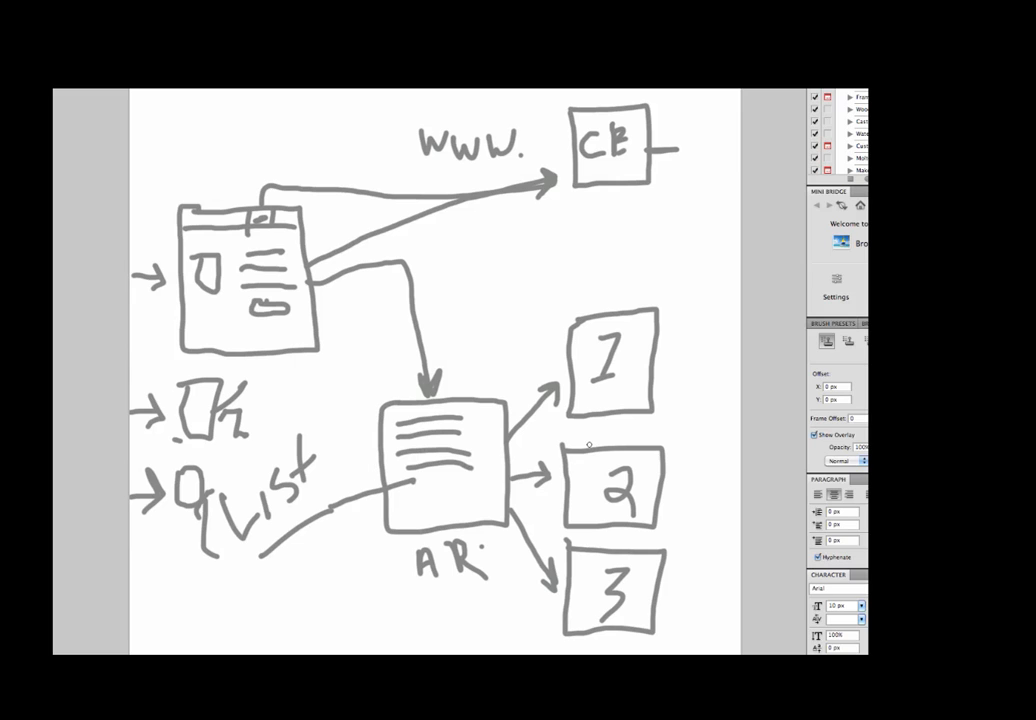
mouse_move(313, 414)
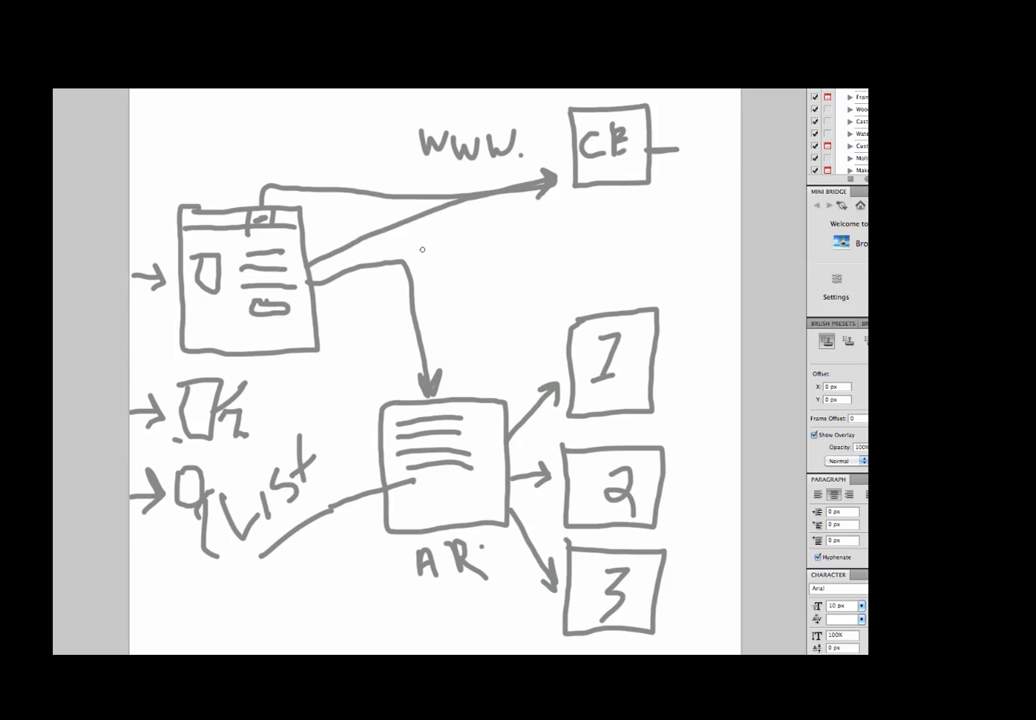
mouse_move(403, 374)
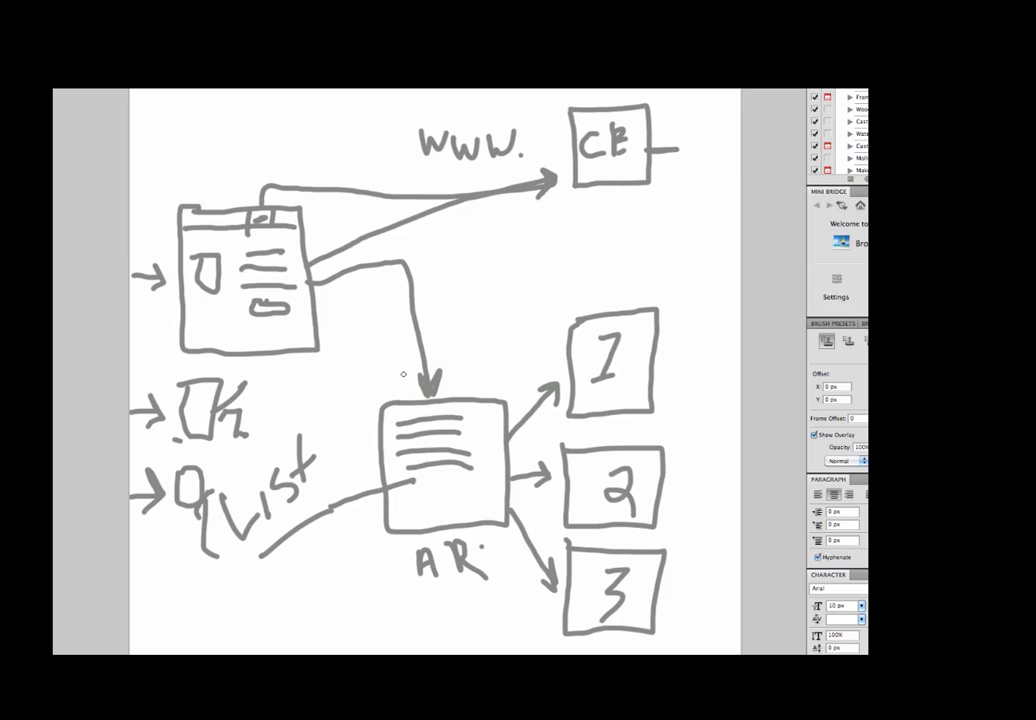
mouse_move(340, 220)
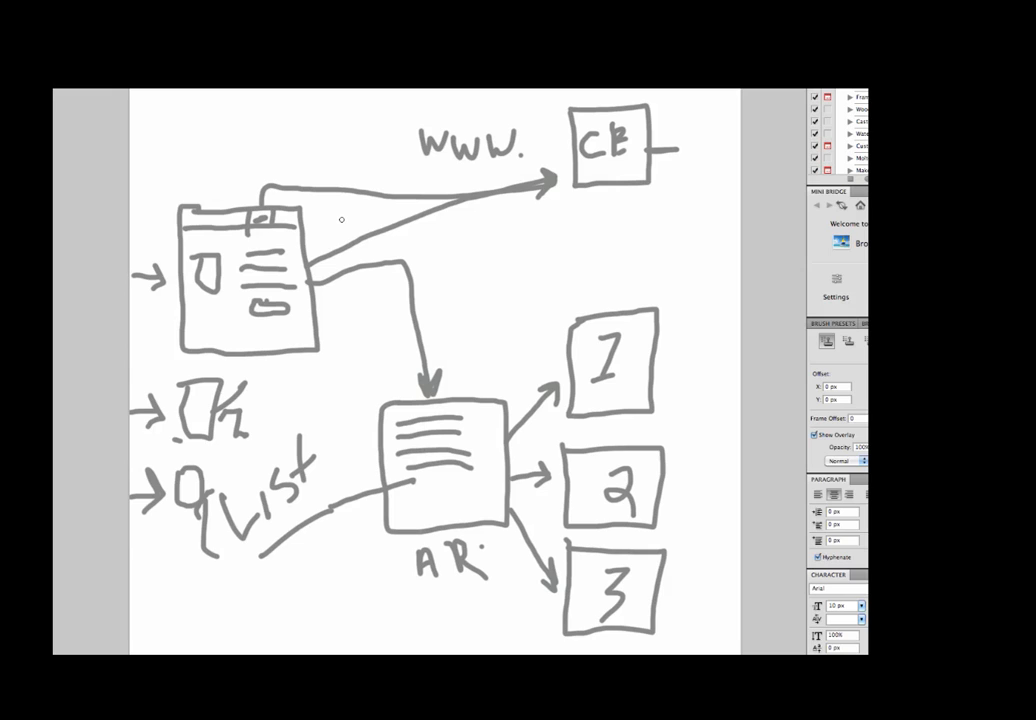
mouse_move(373, 377)
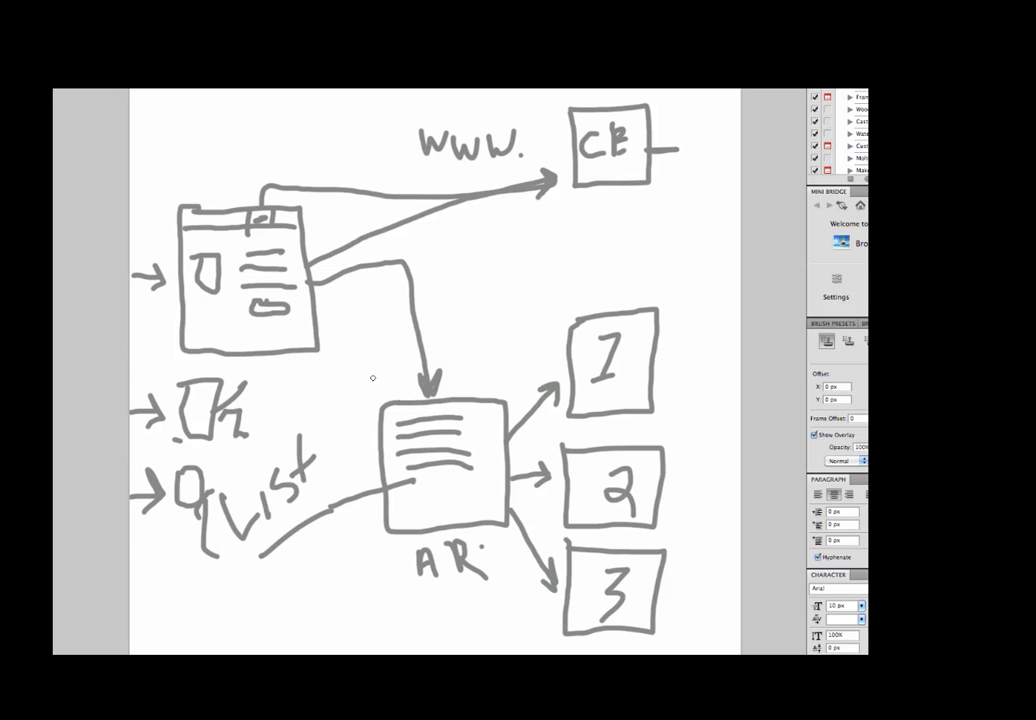
mouse_move(492, 331)
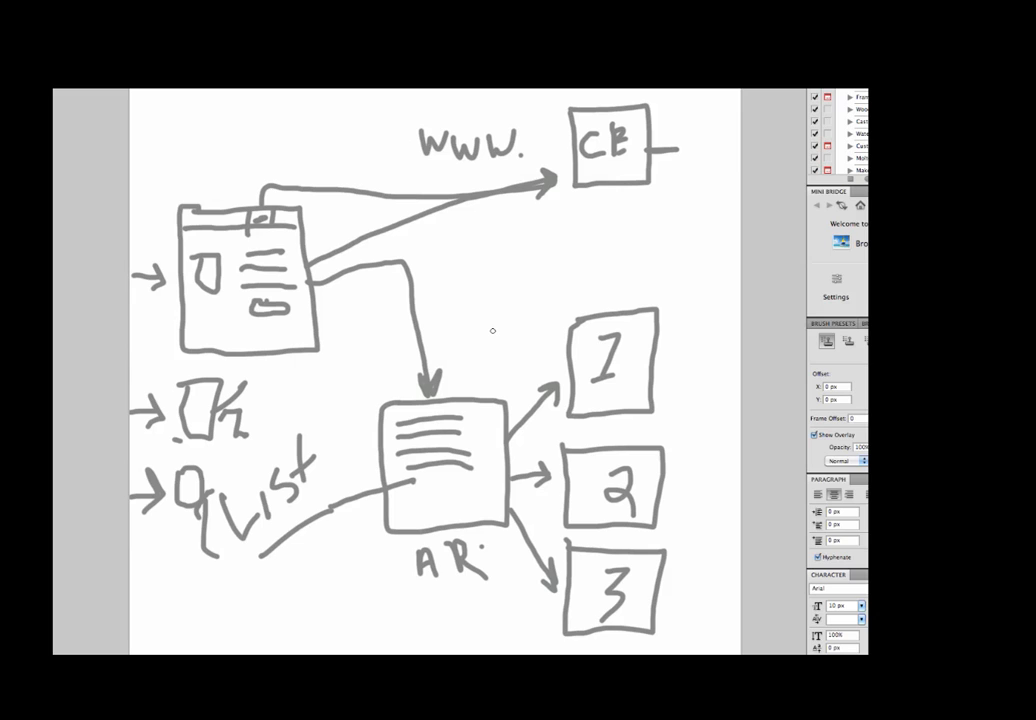
mouse_move(538, 196)
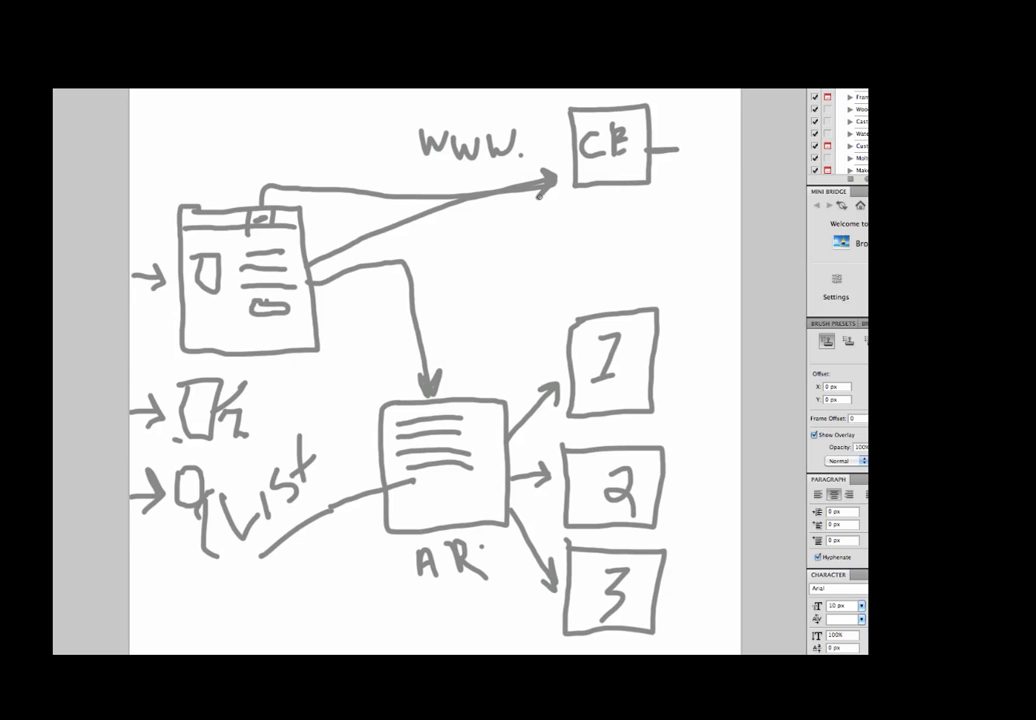
mouse_move(492, 278)
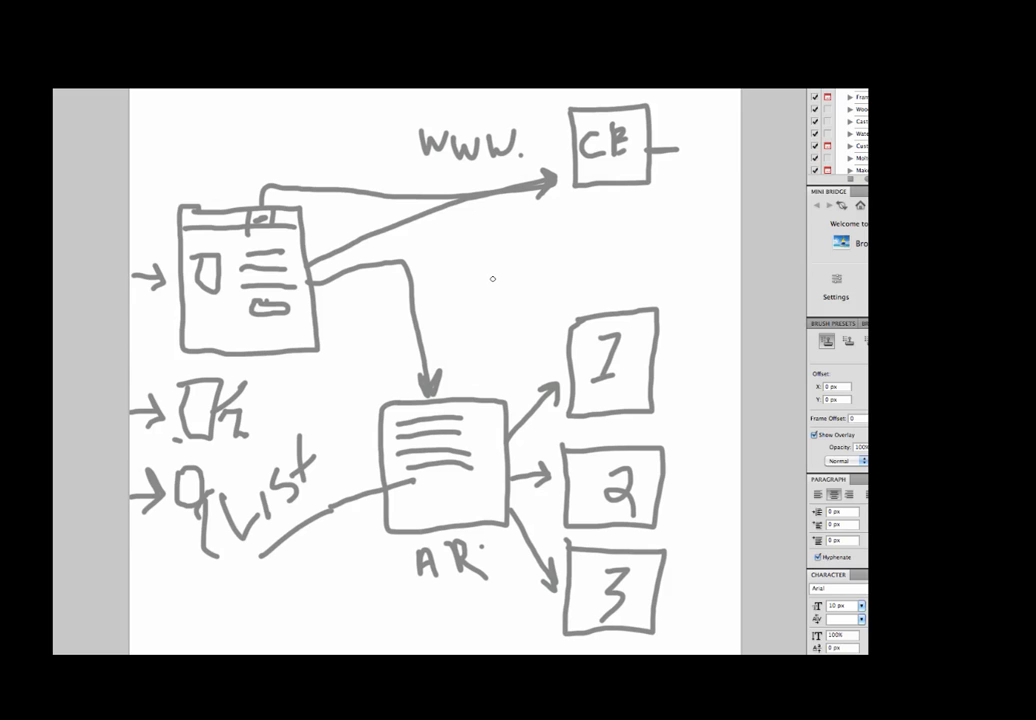
mouse_move(504, 209)
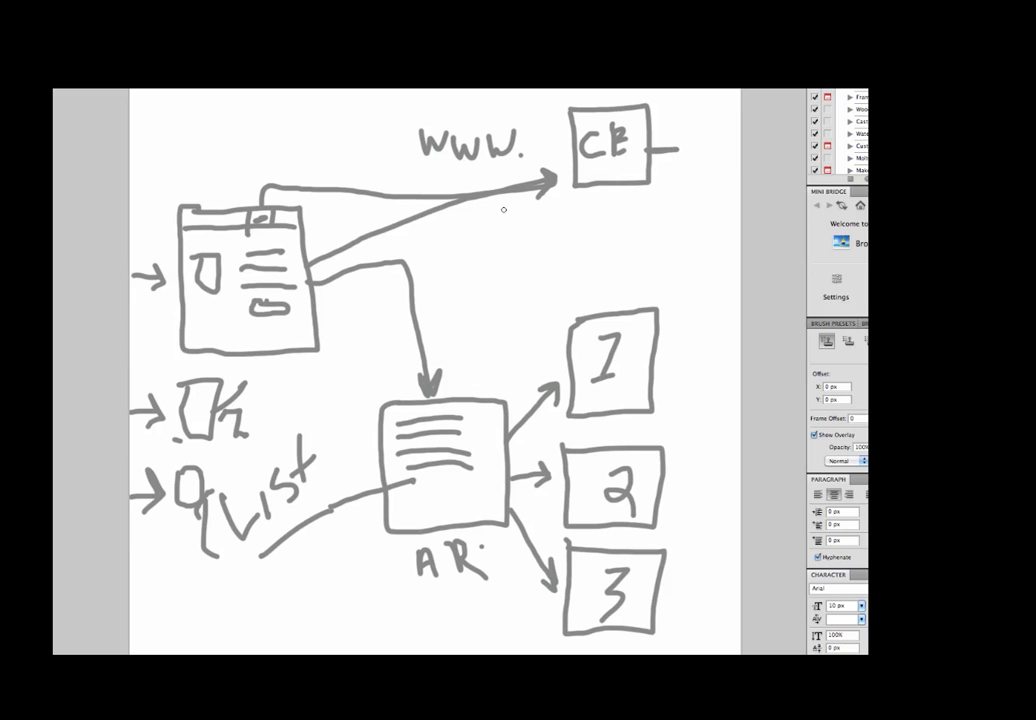